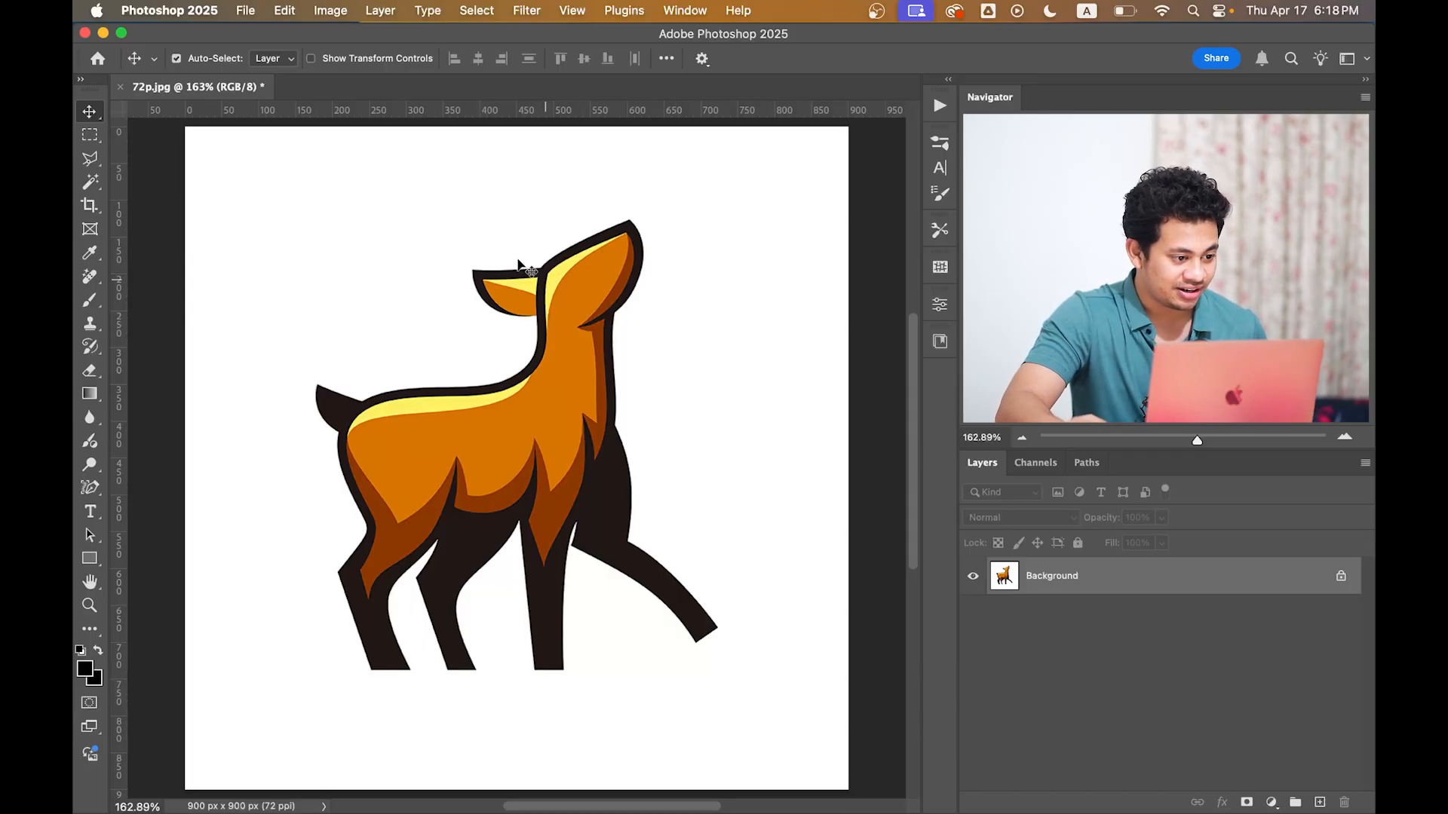
Step: Inspect the 900 × 900 px deer logo in Image Size and dismiss it unchanged
{"action": "left_click", "coordinate": [330, 10]}
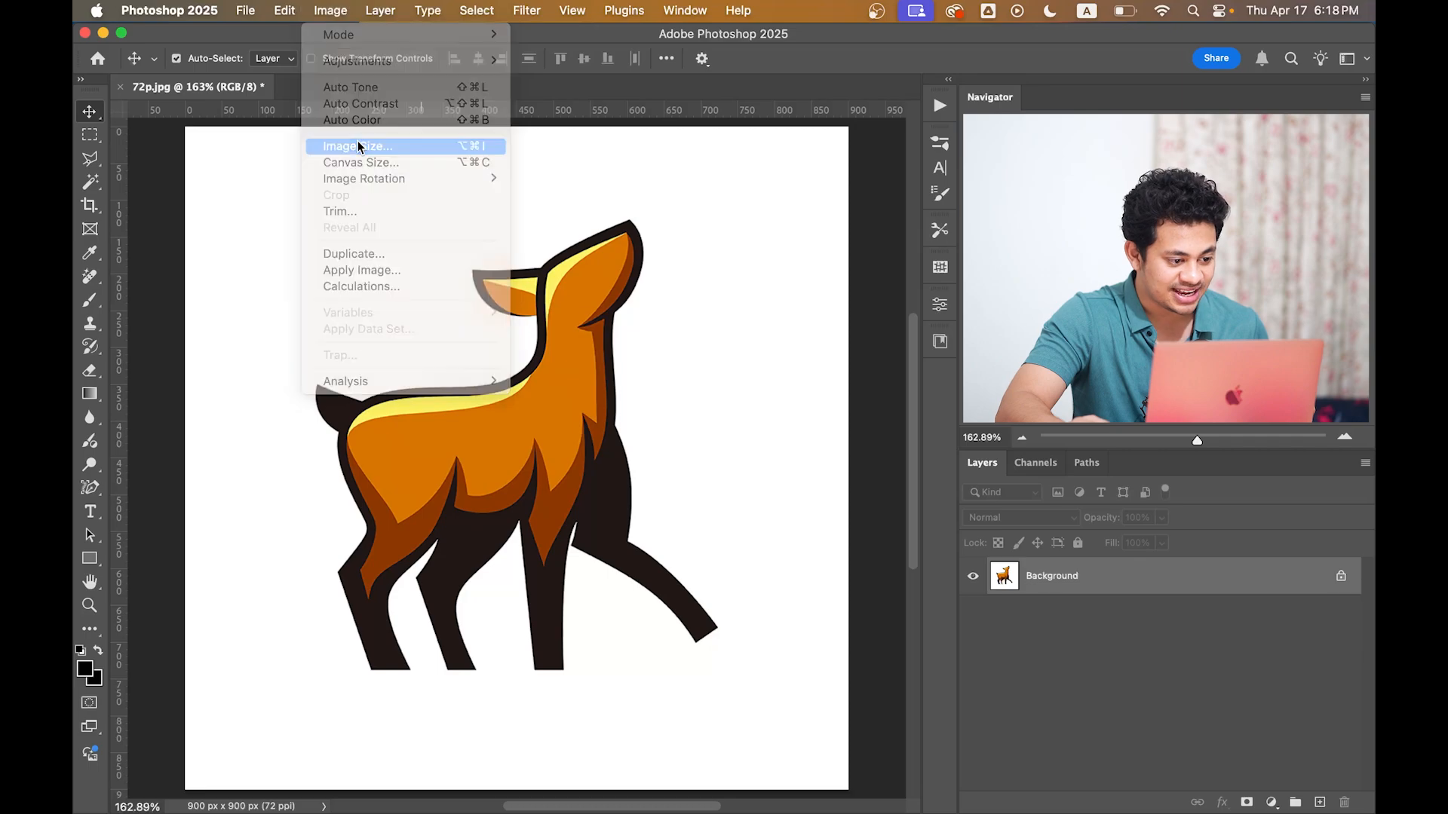
{"action": "left_click", "coordinate": [358, 147]}
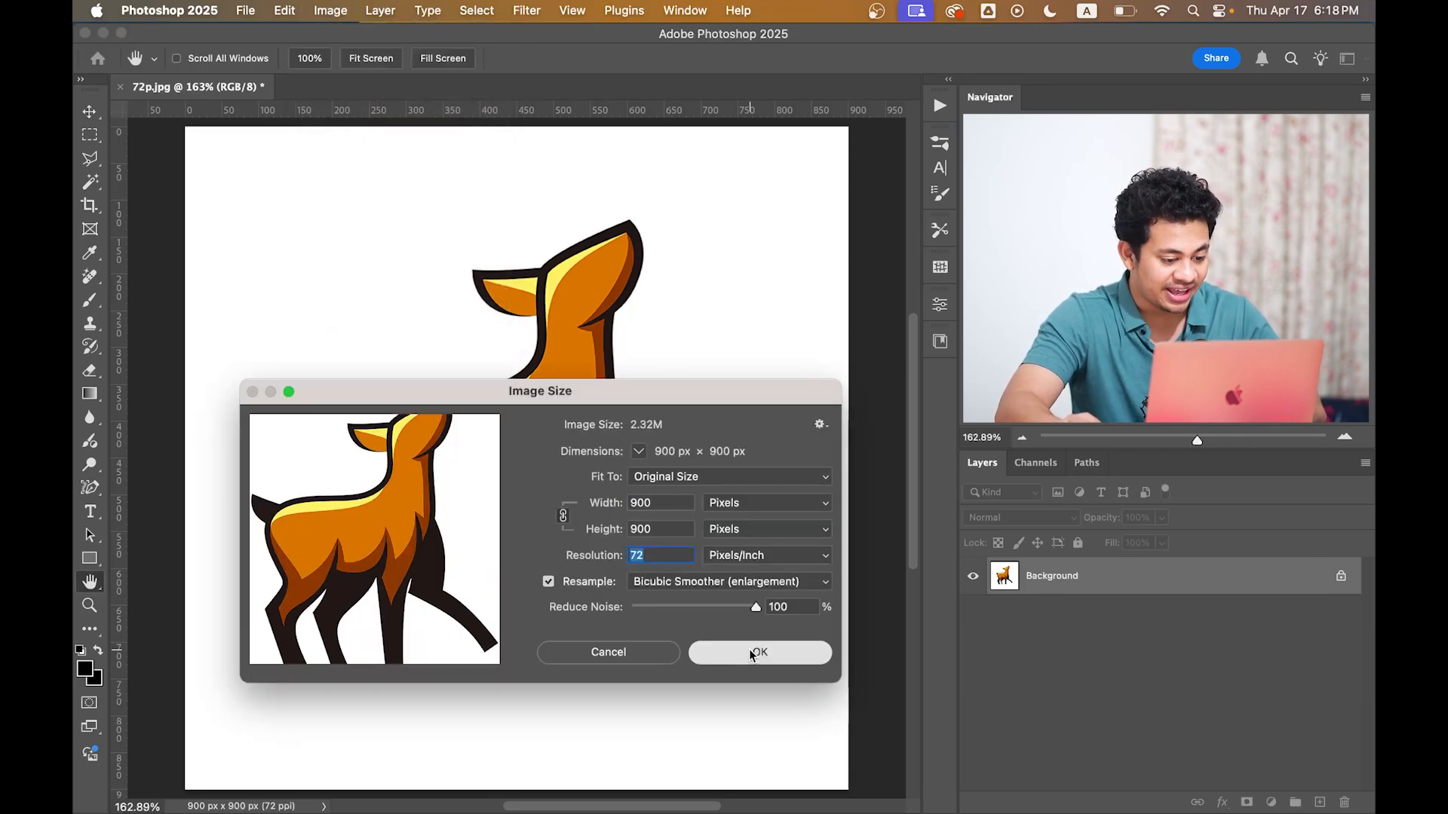
{"action": "left_click", "coordinate": [758, 651]}
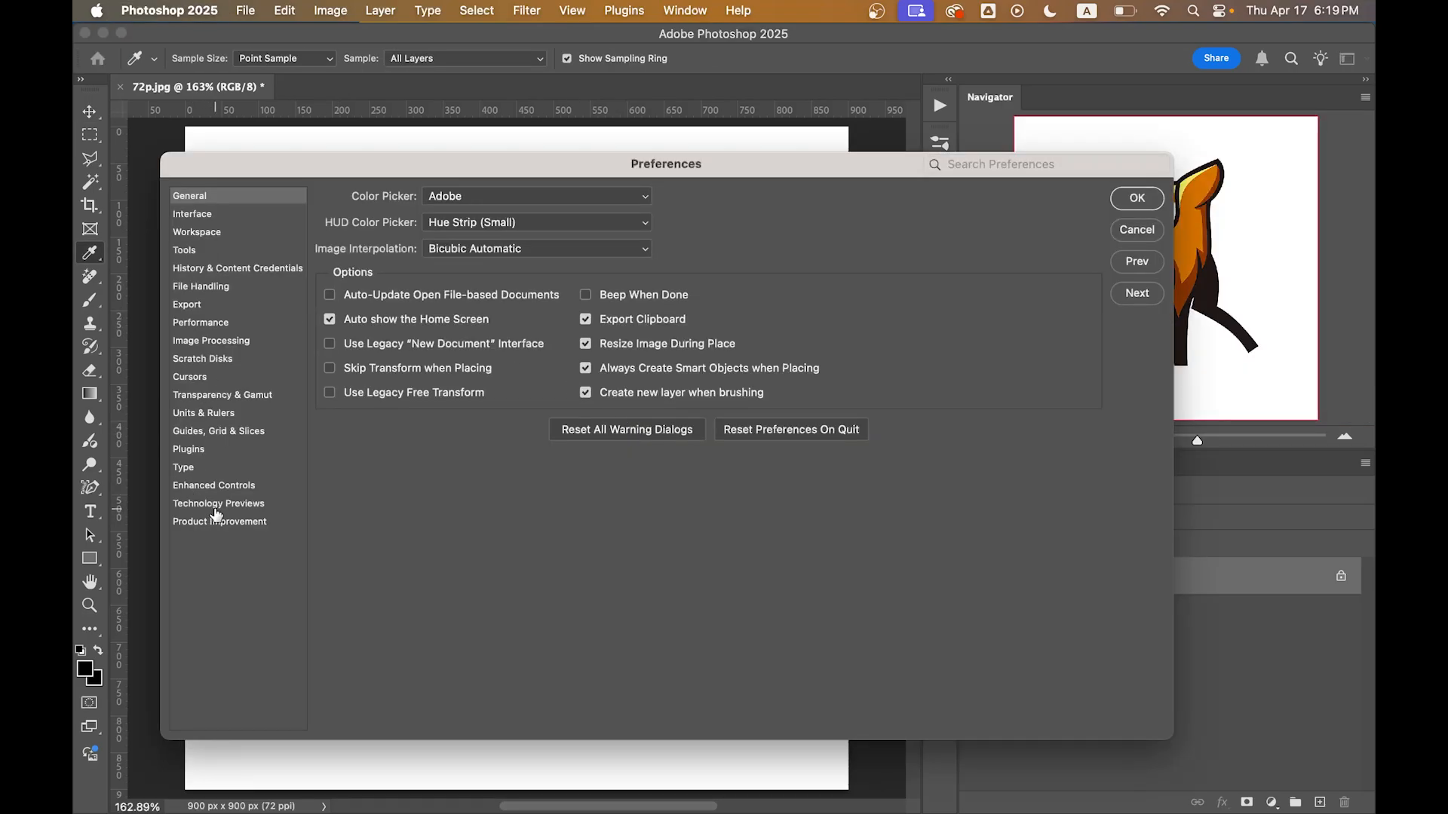
Step: Enable Preserve Details 2.0 Upscale under Technology Previews and confirm the preferences
{"action": "left_click", "coordinate": [219, 503]}
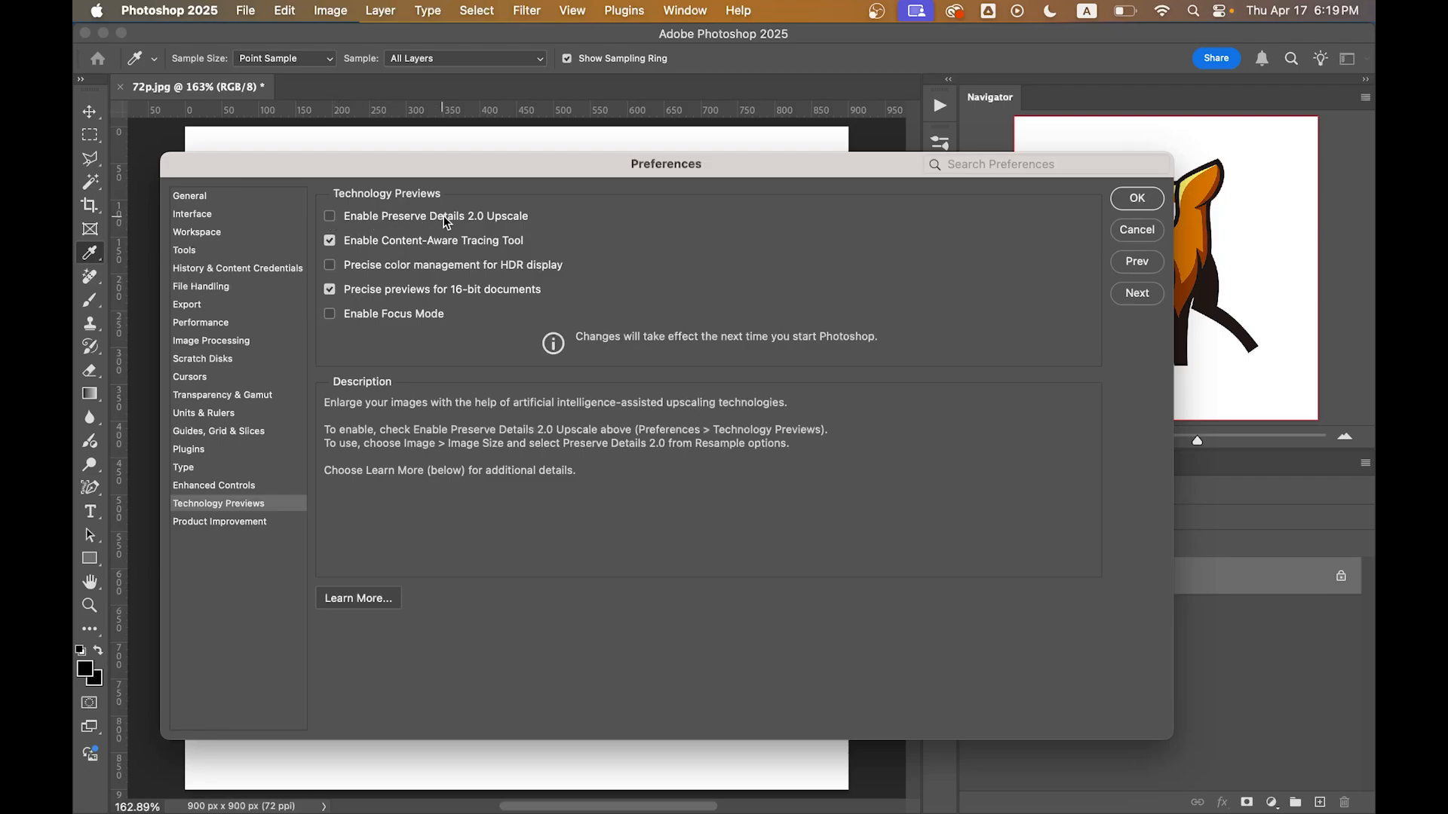
{"action": "mouse_move", "coordinate": [434, 216]}
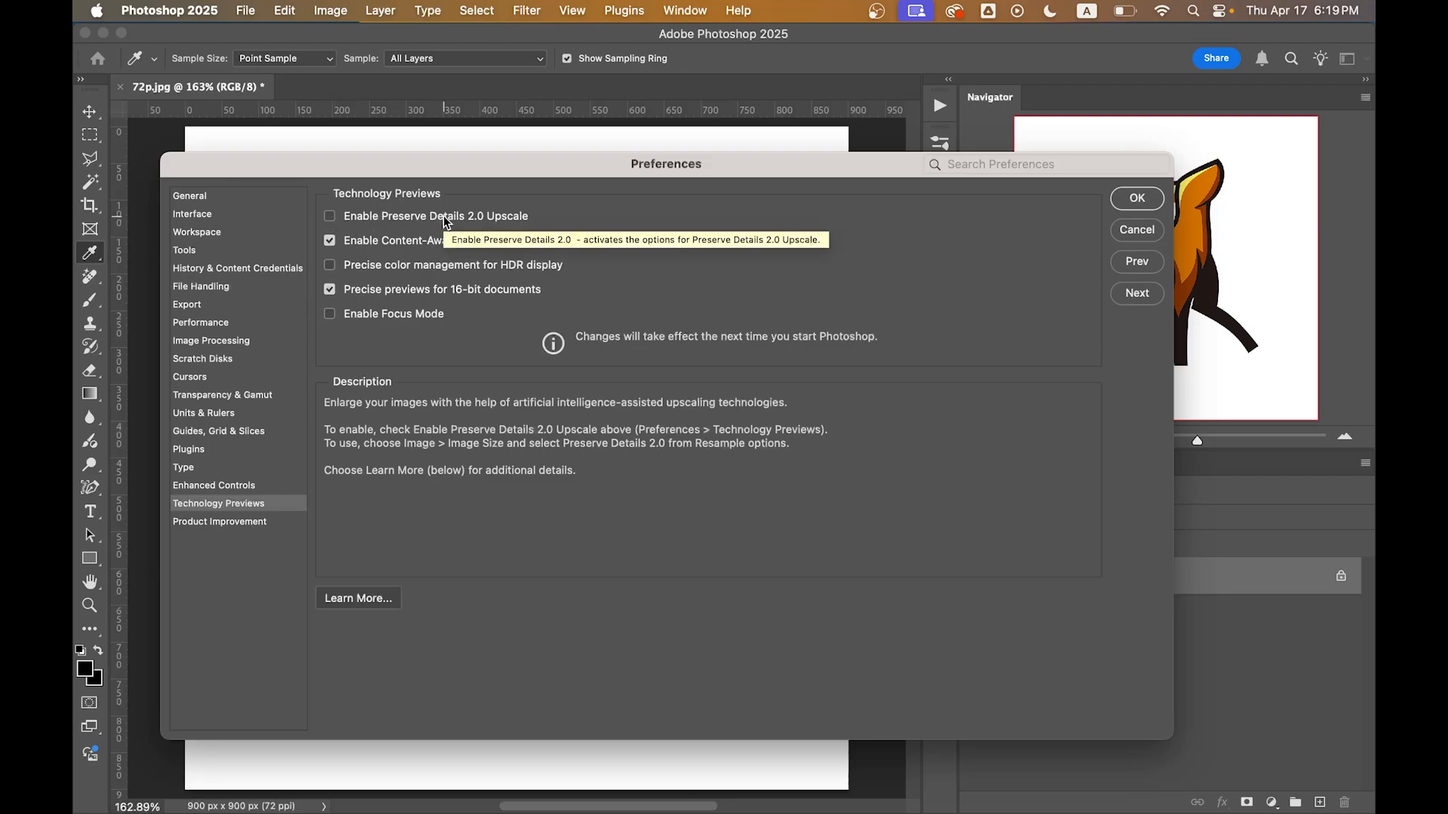
{"action": "left_click", "coordinate": [330, 216]}
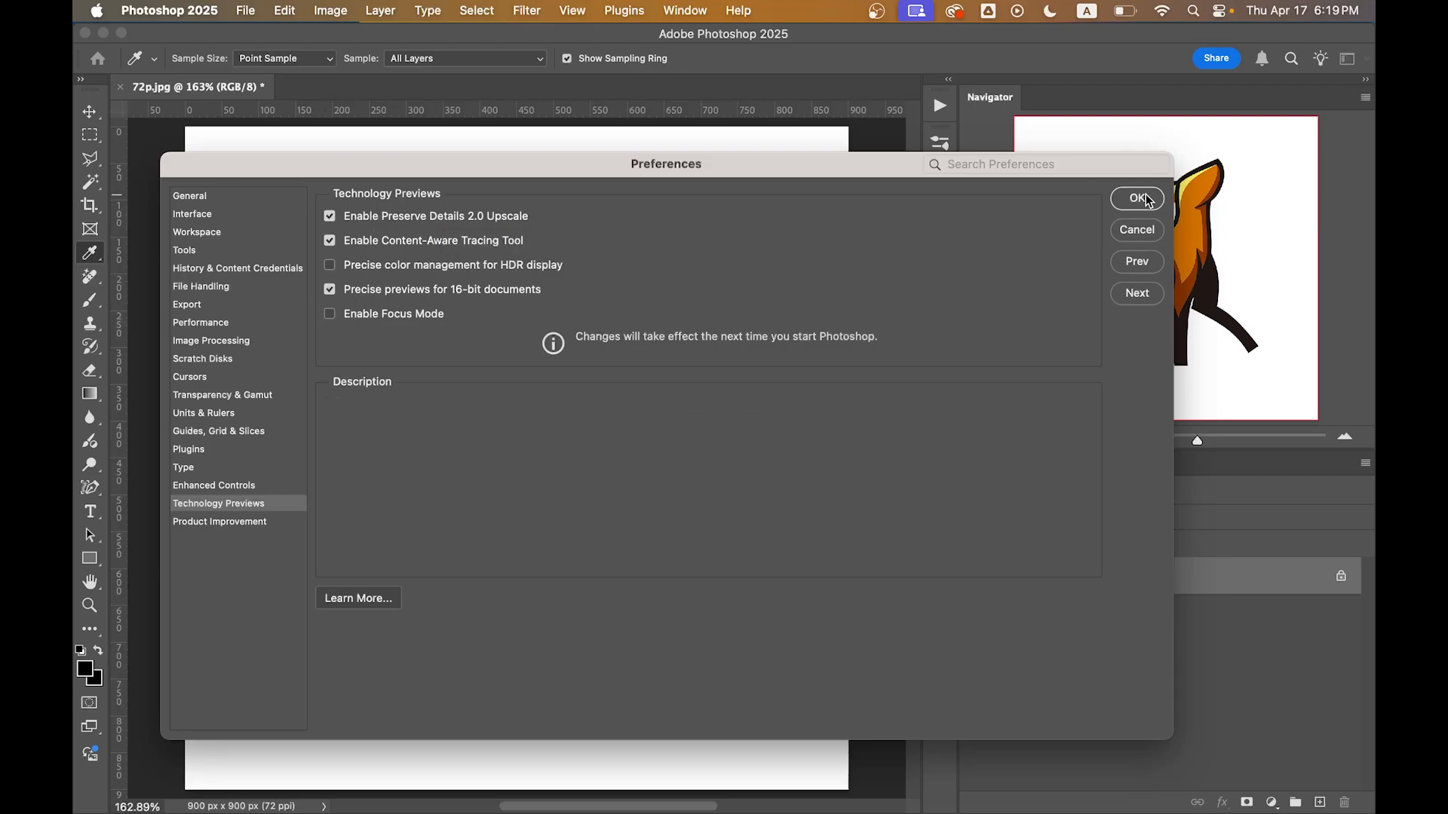
{"action": "left_click", "coordinate": [1137, 198]}
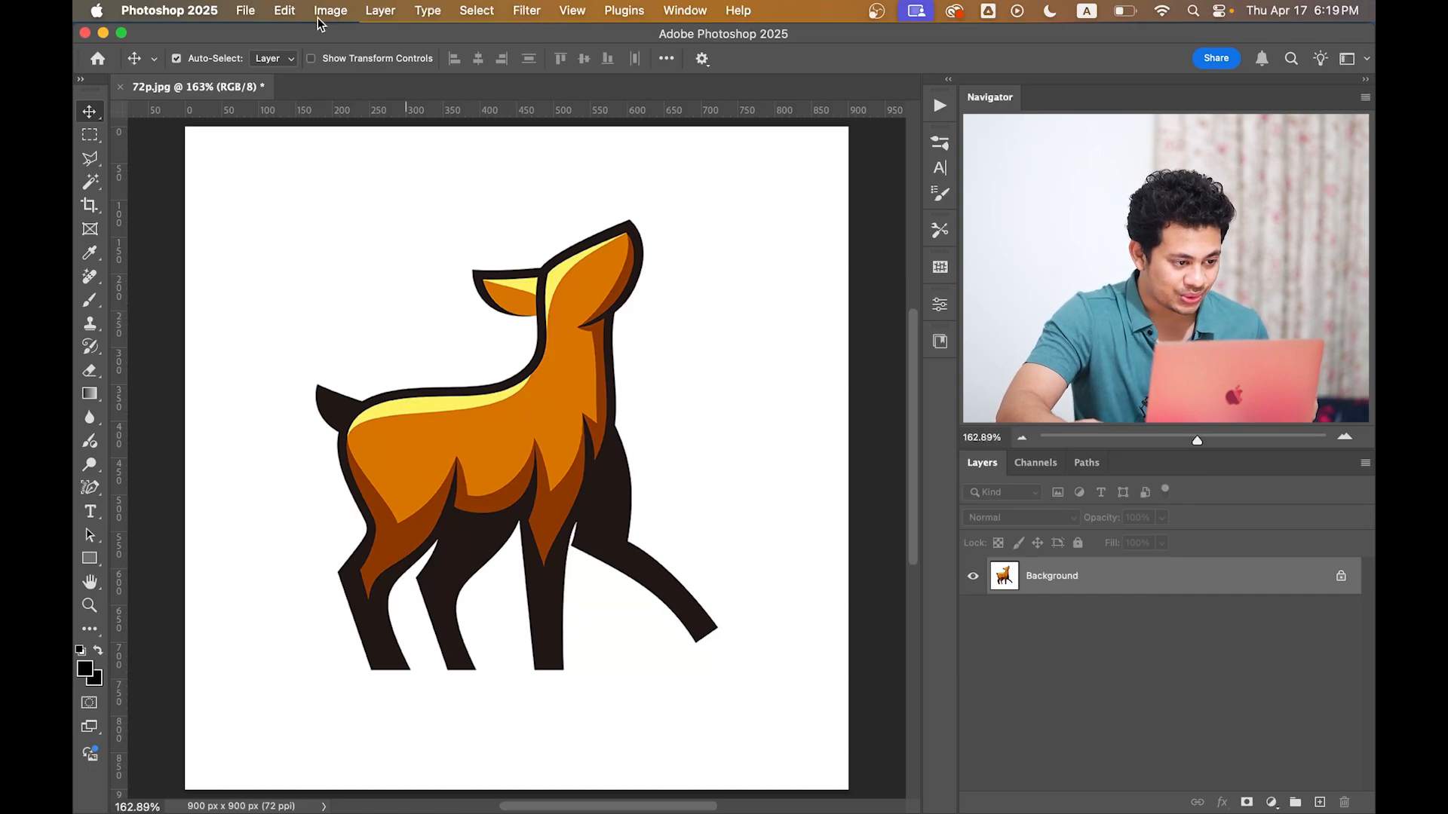
Step: Set the image resolution to 300 ppi with Preserve Details 2.0 resampling
{"action": "left_click", "coordinate": [331, 10]}
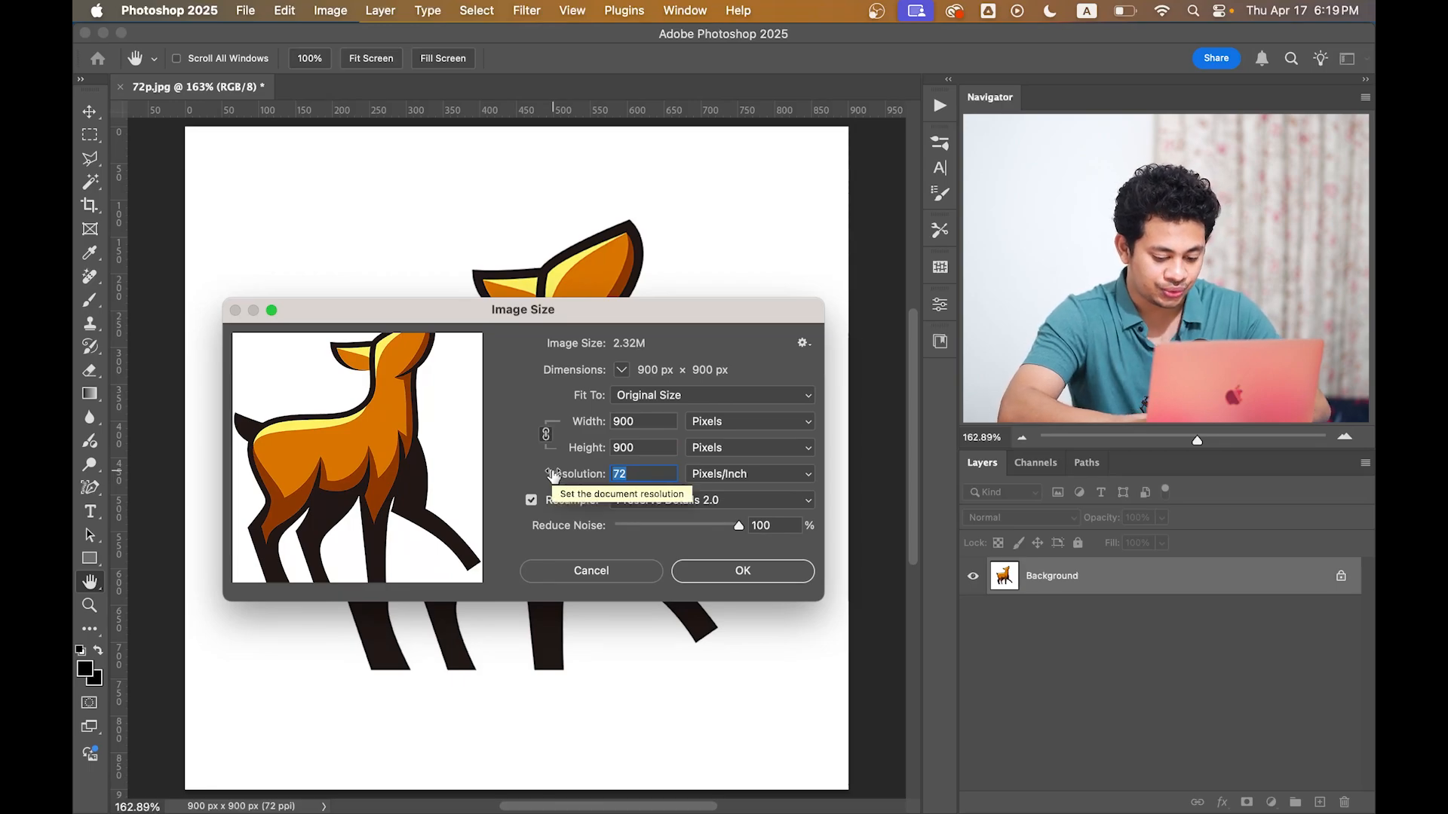
{"action": "type", "text": "300"}
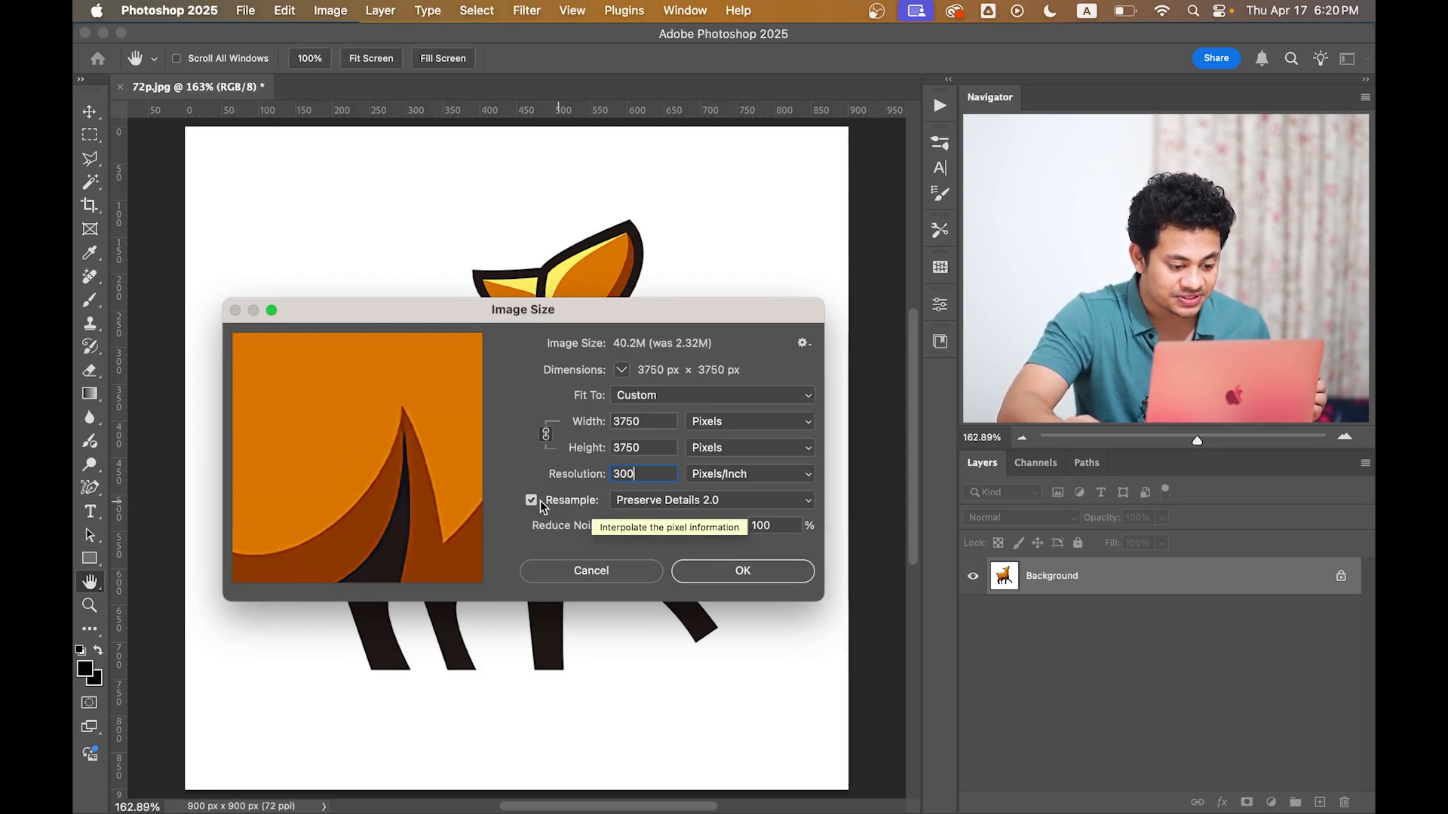
{"action": "left_click", "coordinate": [710, 500]}
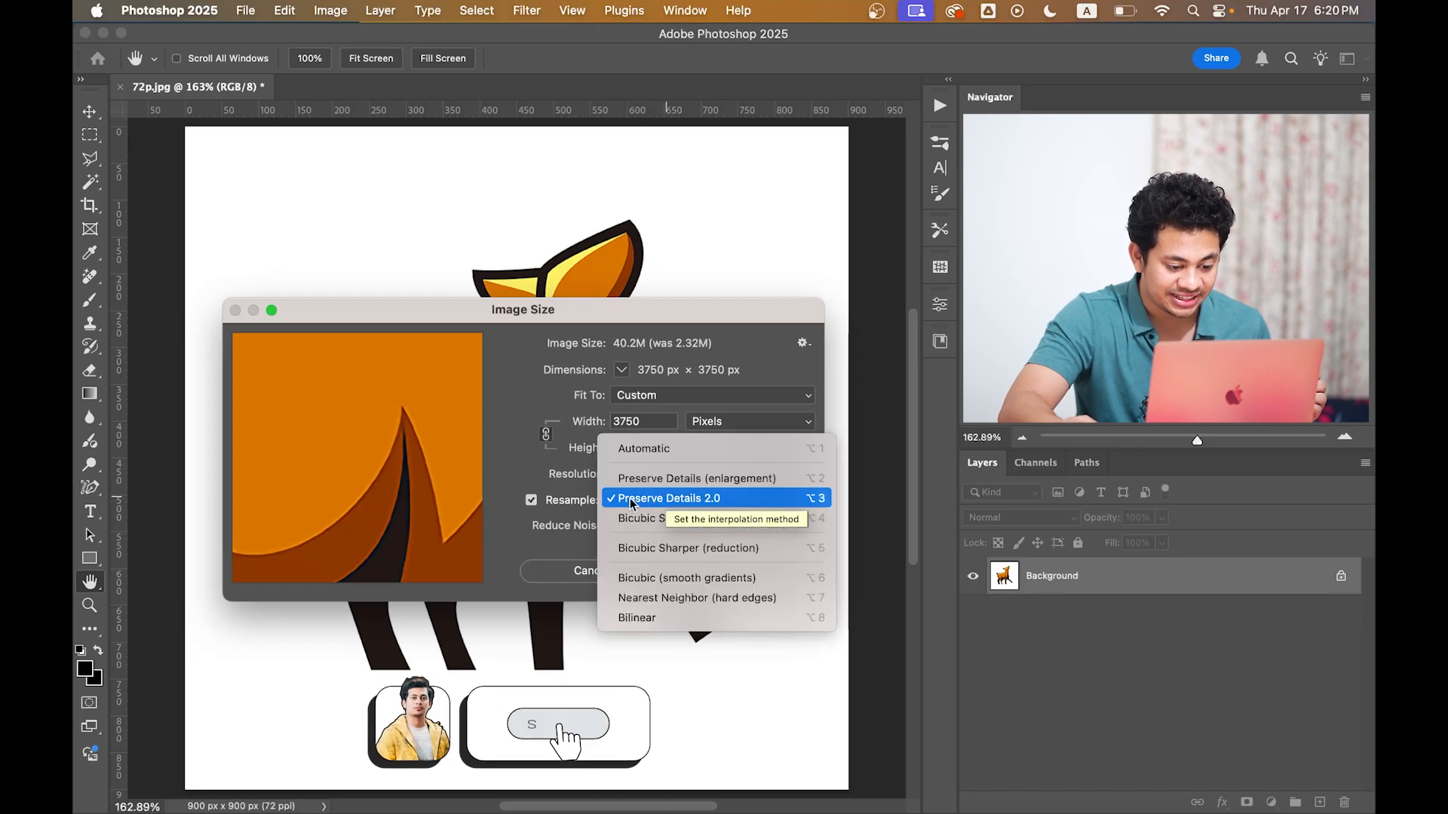
{"action": "left_click", "coordinate": [558, 724]}
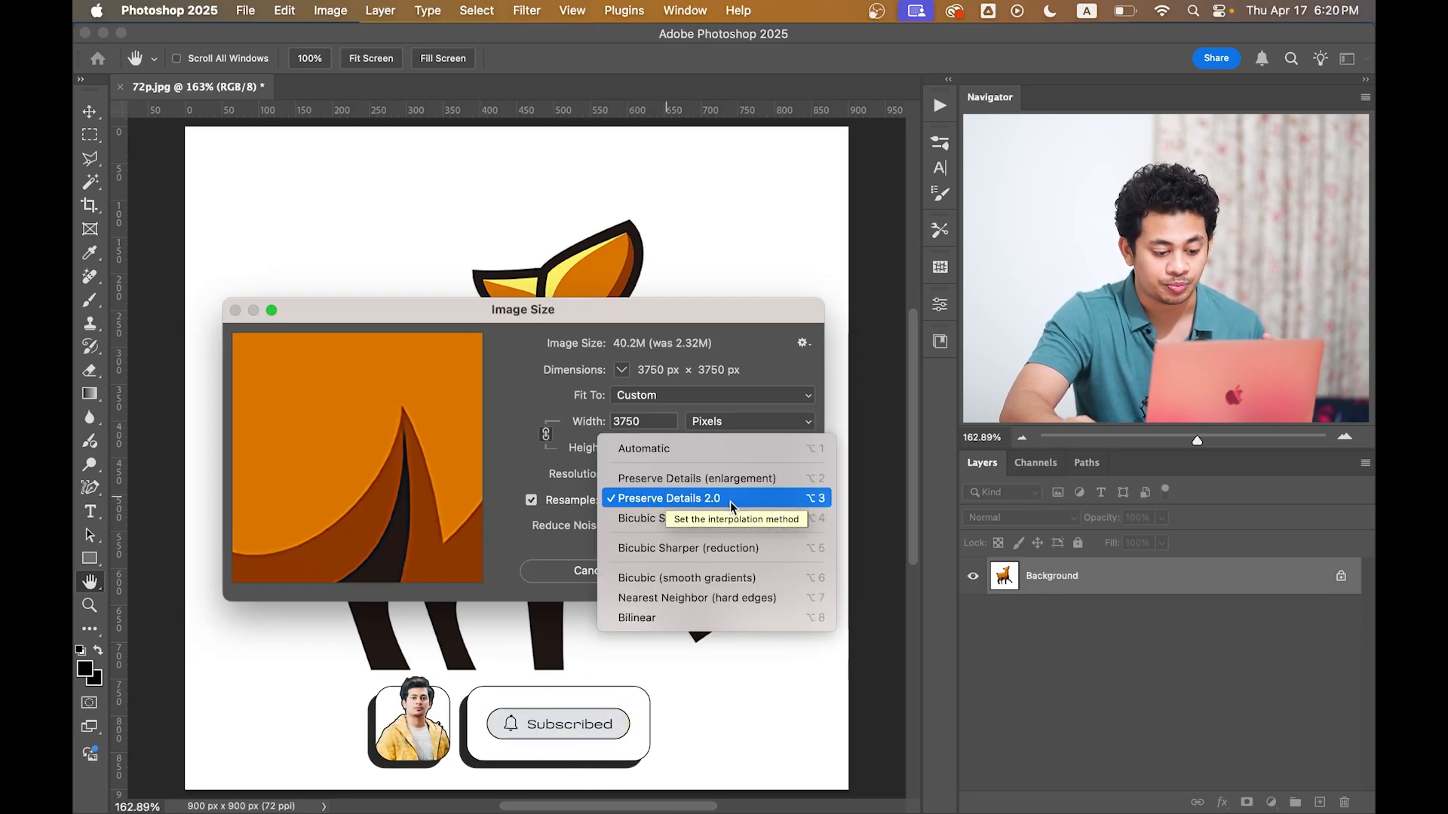
{"action": "left_click", "coordinate": [668, 497]}
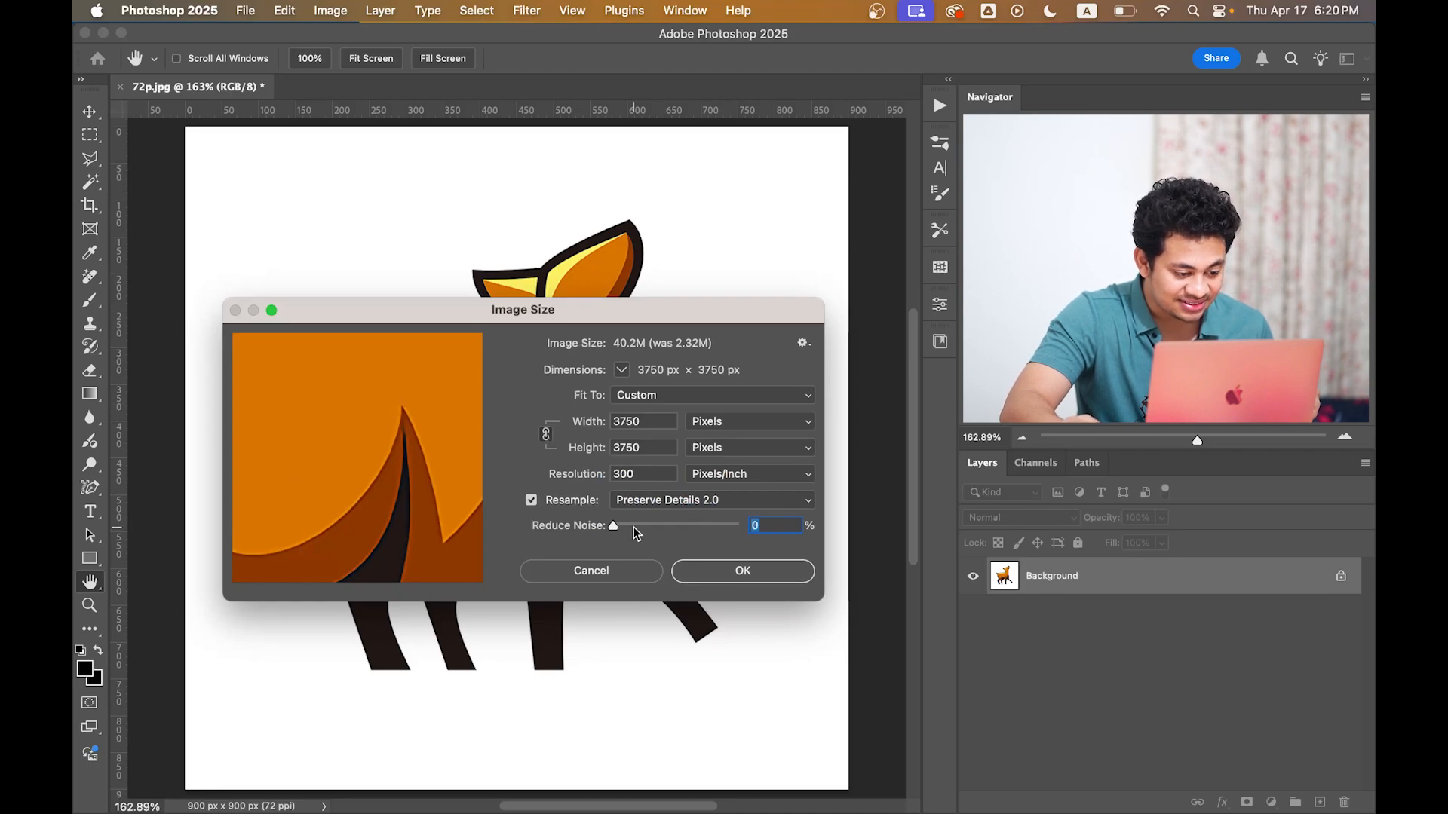
Step: Raise Reduce Noise to 100% and apply the resize to 3750 × 3750 px
{"action": "left_click_drag", "start_coordinate": [614, 525], "coordinate": [656, 524]}
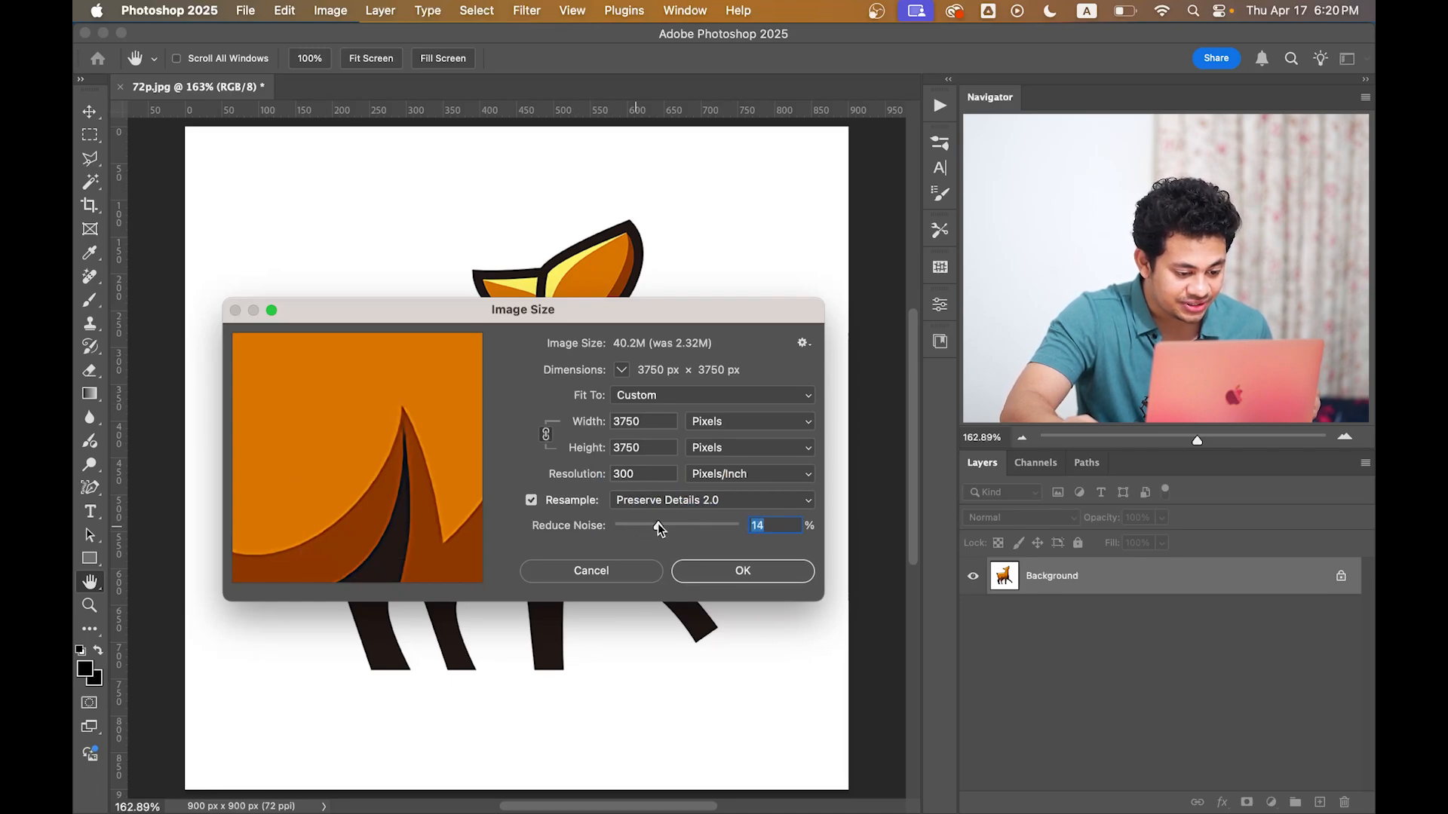
{"action": "left_click_drag", "start_coordinate": [659, 525], "coordinate": [739, 525]}
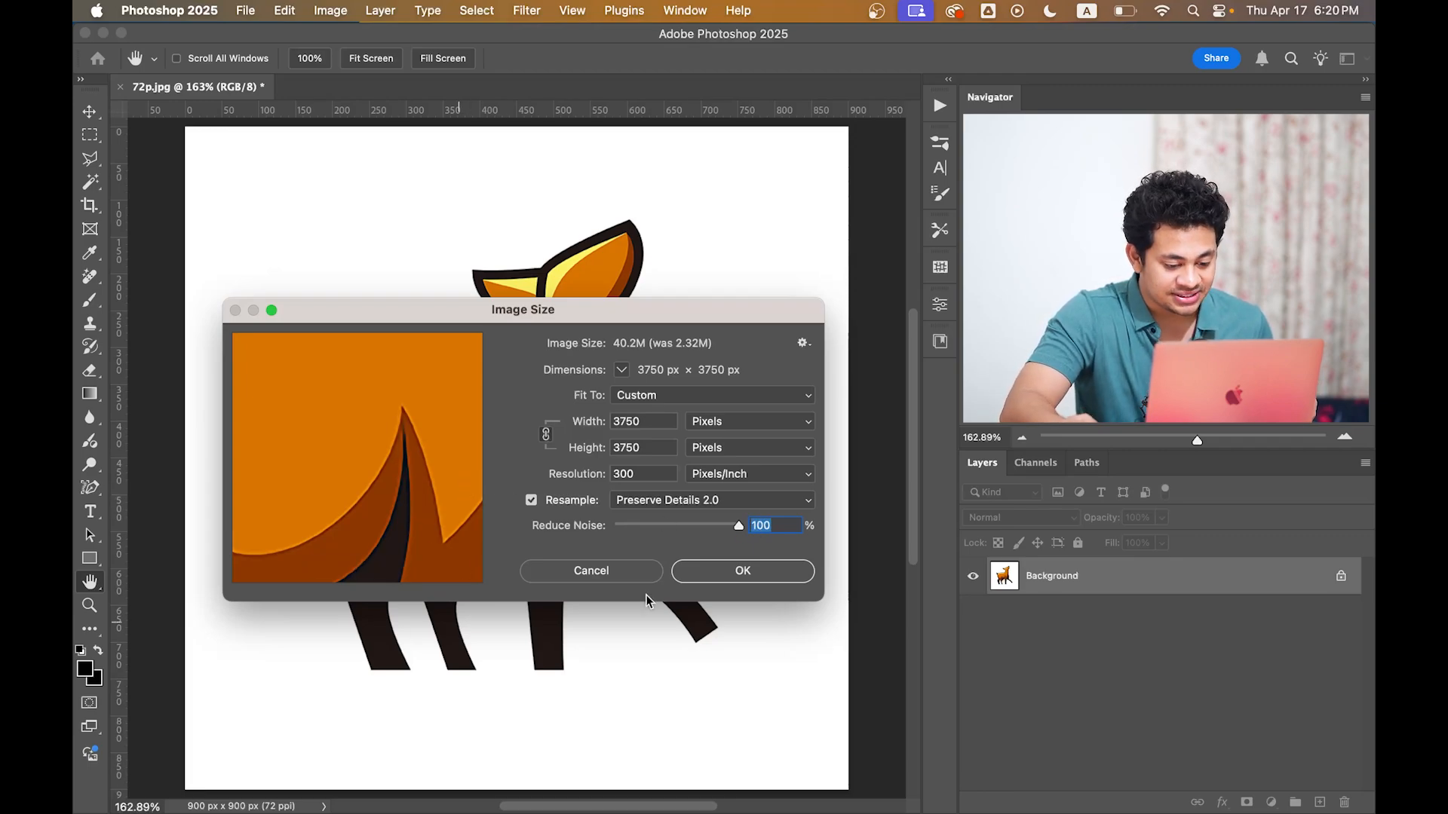
{"action": "left_click", "coordinate": [742, 570]}
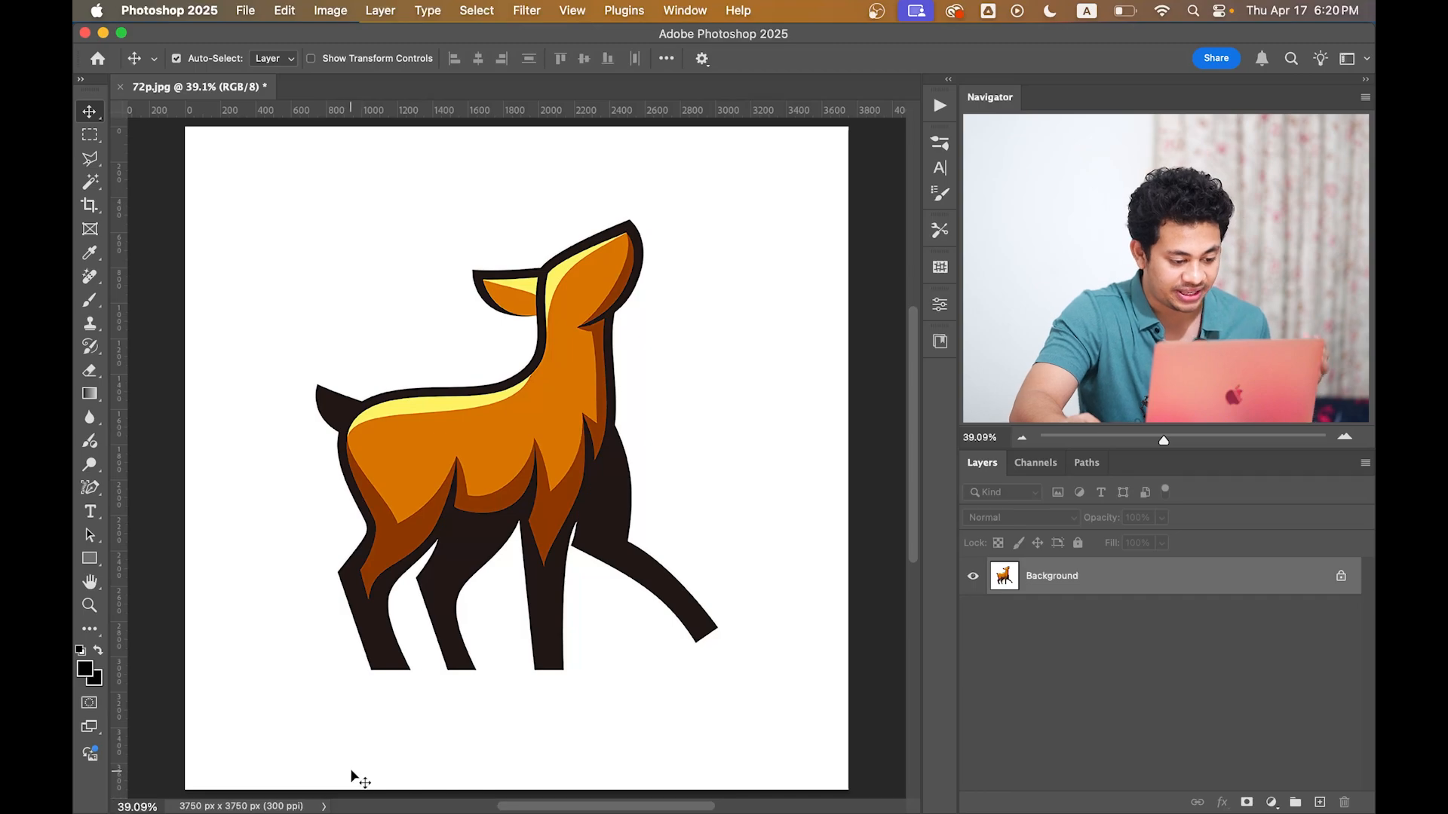
{"action": "mouse_move", "coordinate": [670, 453]}
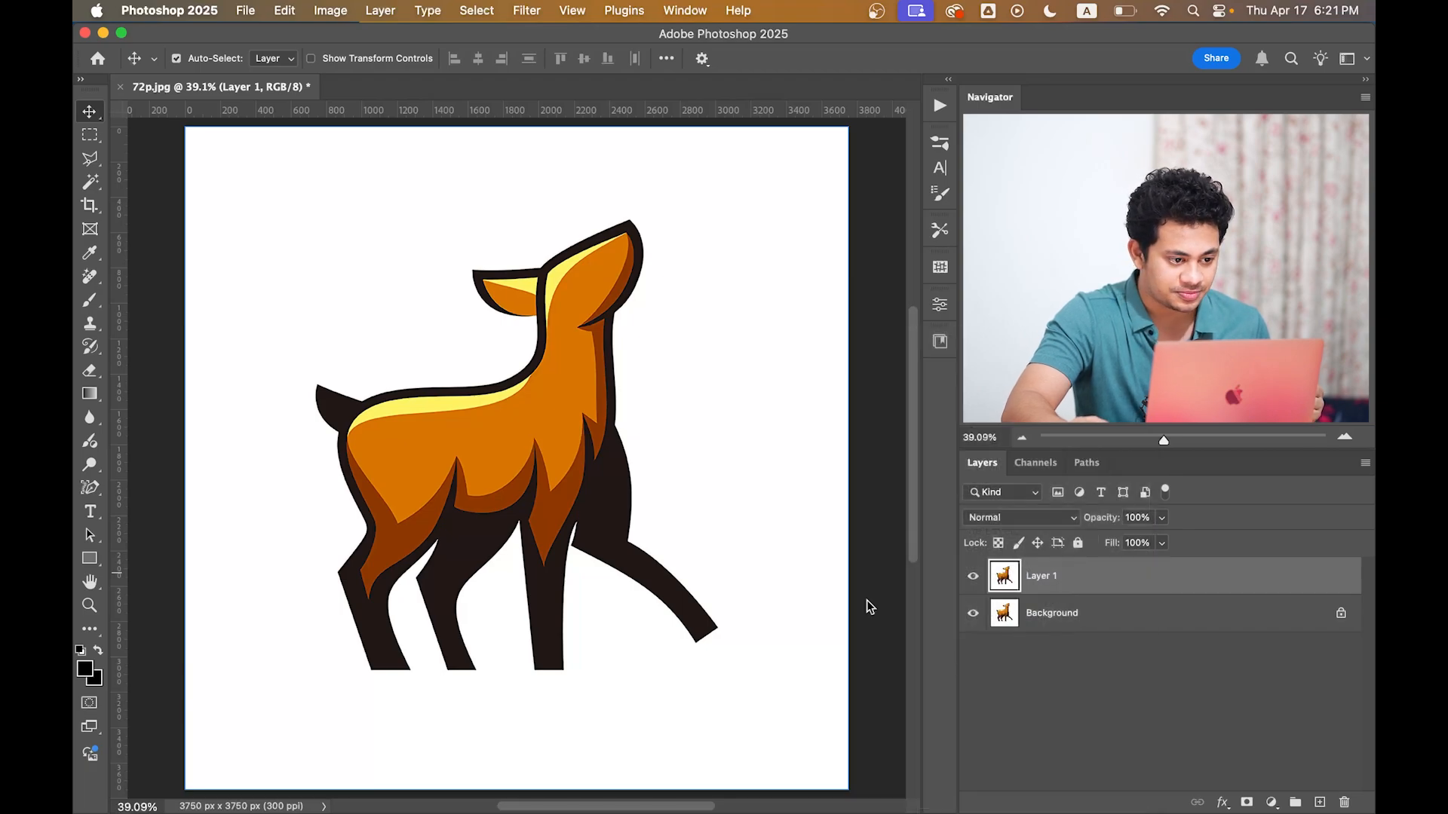
Step: Apply Dust & Scratches at a 2 px radius to Layer 1 after checking the zoomed preview
{"action": "left_click", "coordinate": [526, 11]}
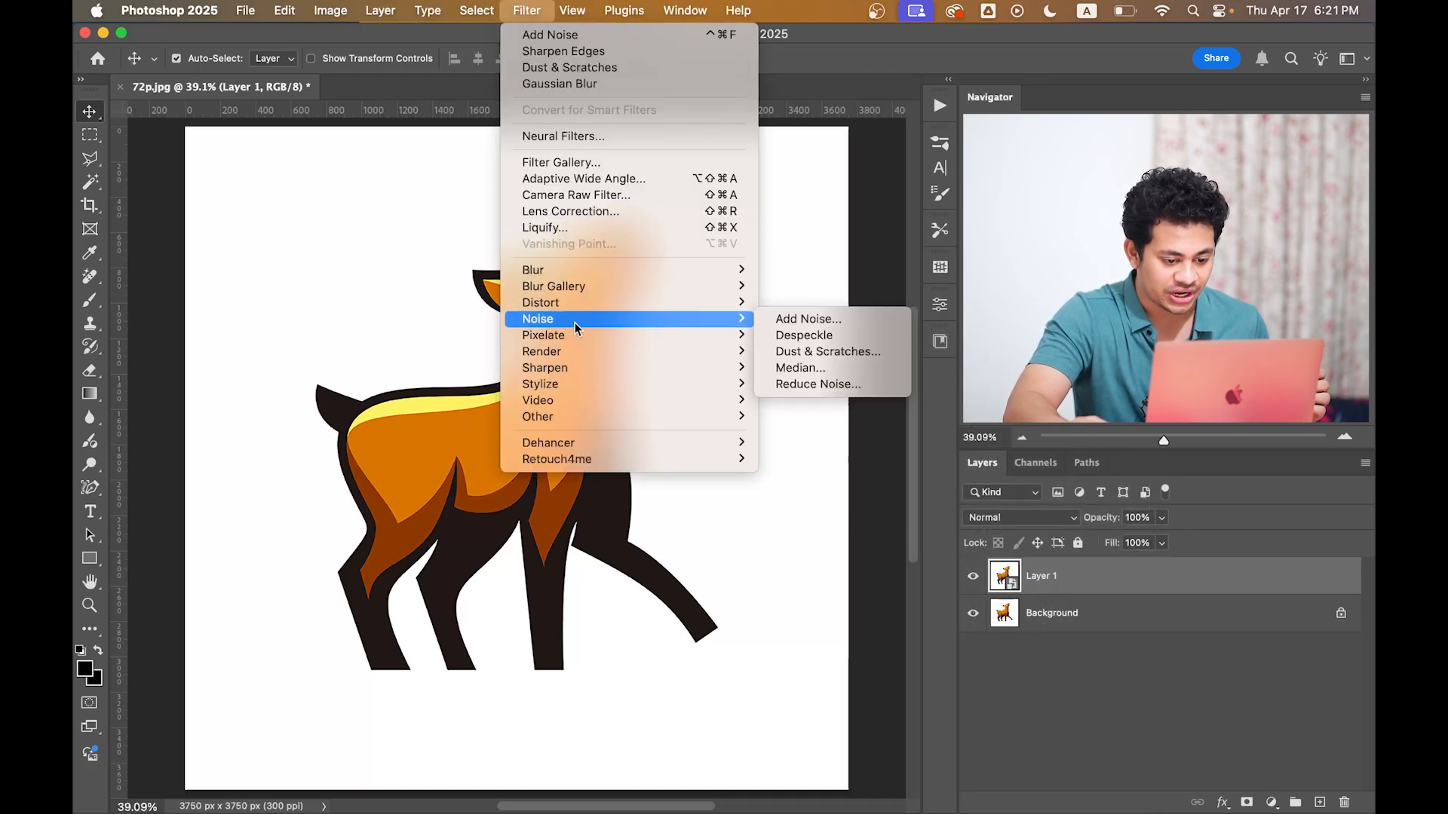
{"action": "mouse_move", "coordinate": [826, 351]}
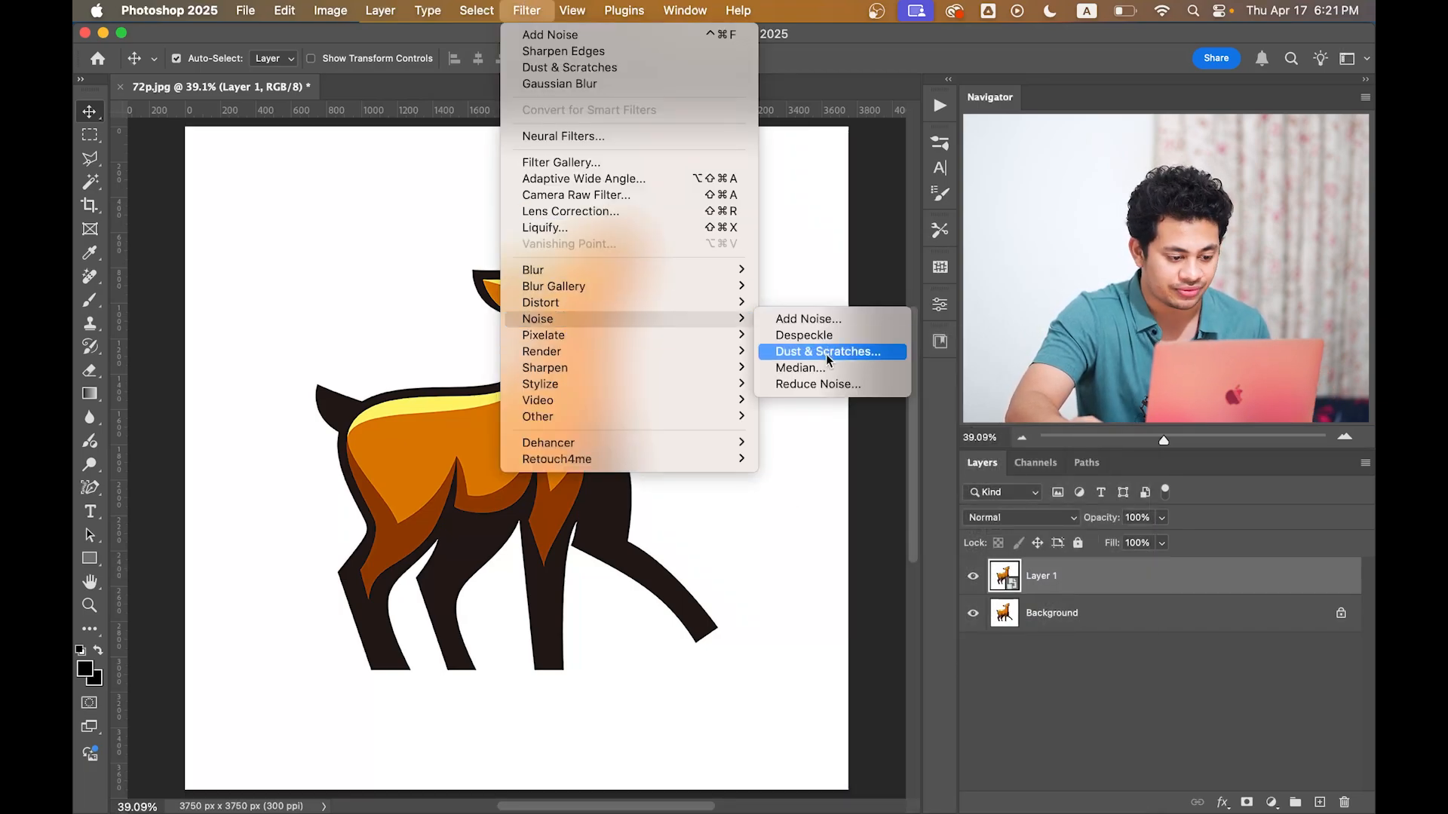
{"action": "left_click", "coordinate": [827, 351]}
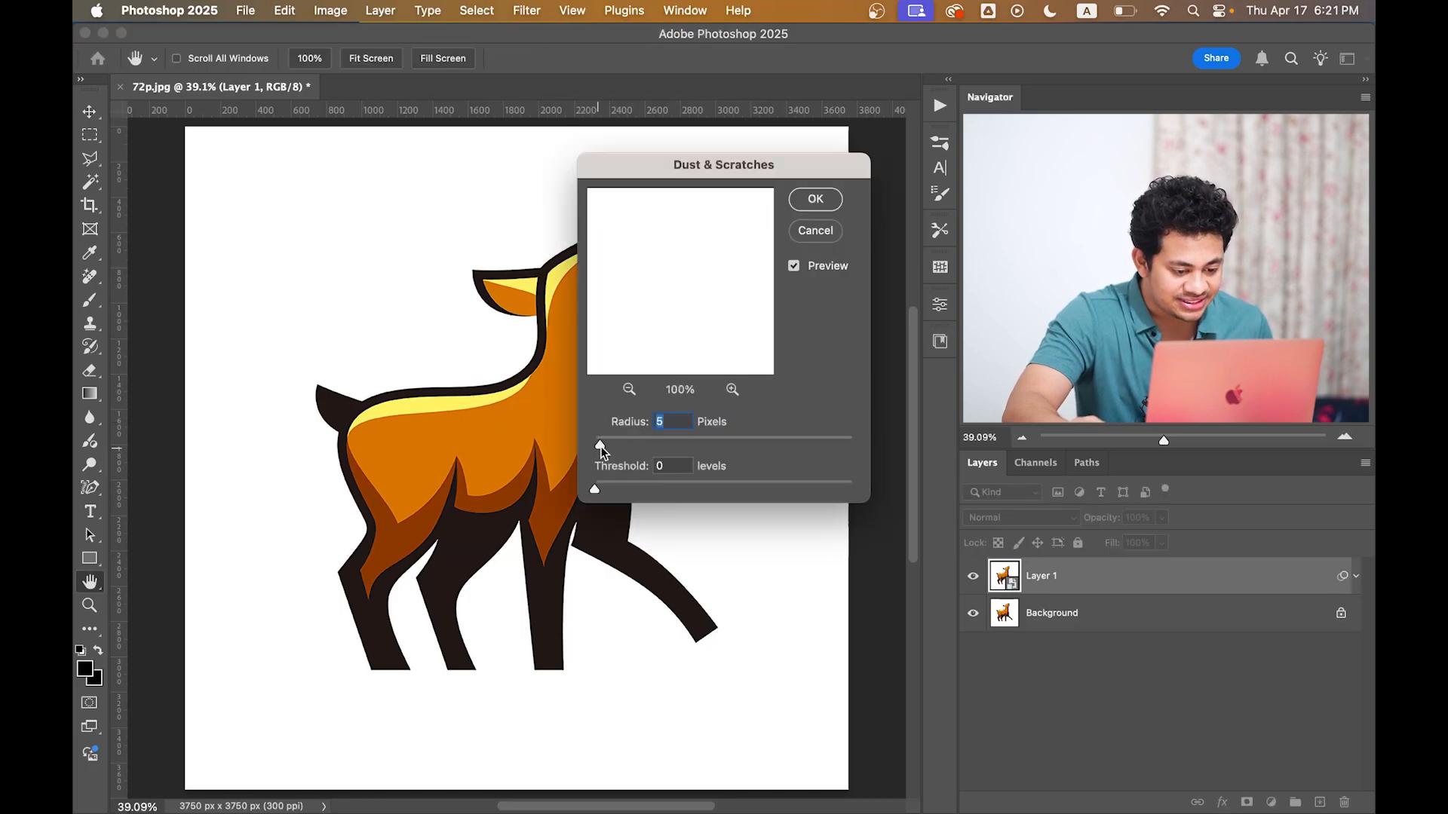
{"action": "left_click", "coordinate": [629, 389]}
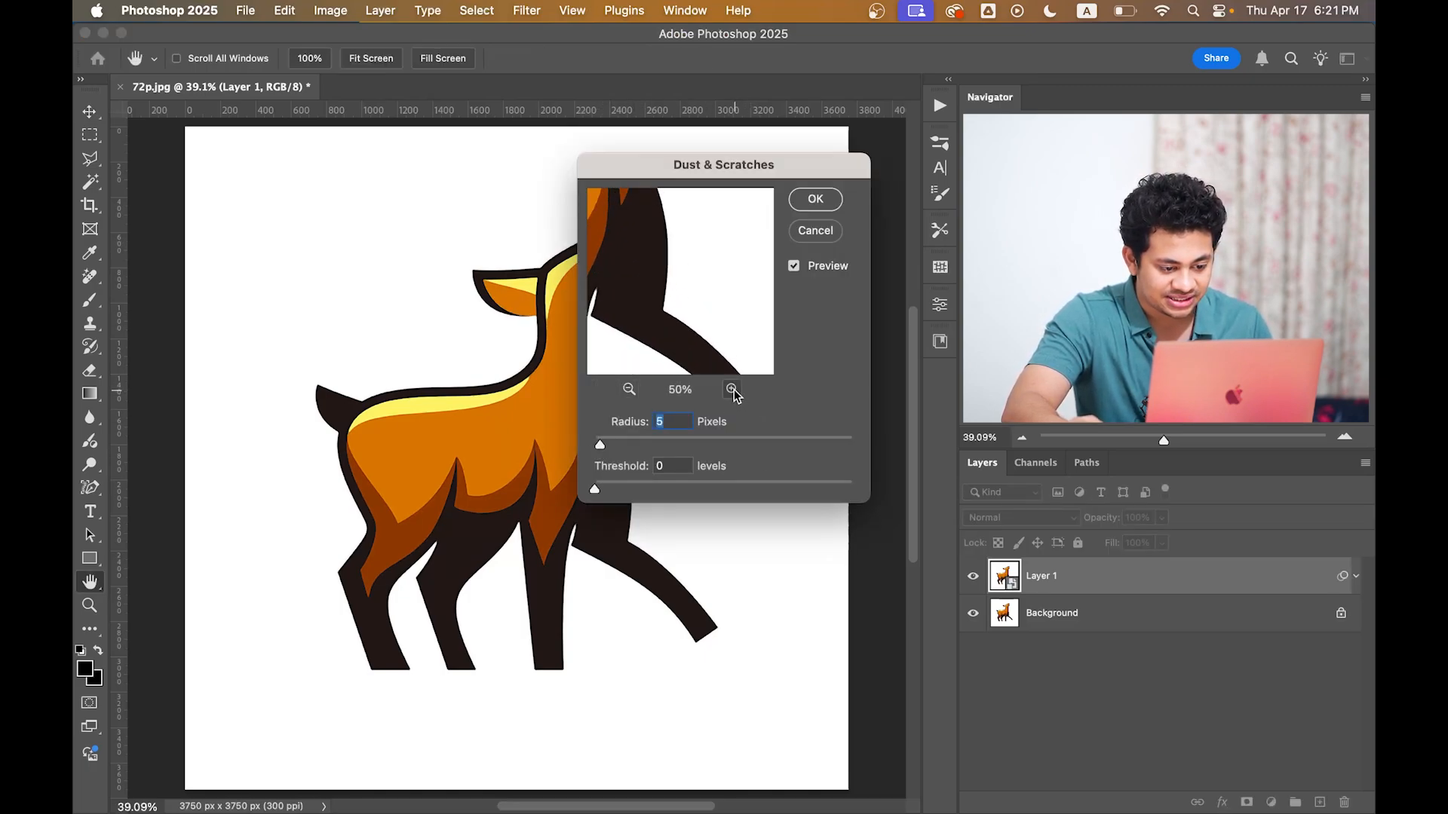
{"action": "left_click", "coordinate": [731, 389]}
{"action": "type", "text": "2"}
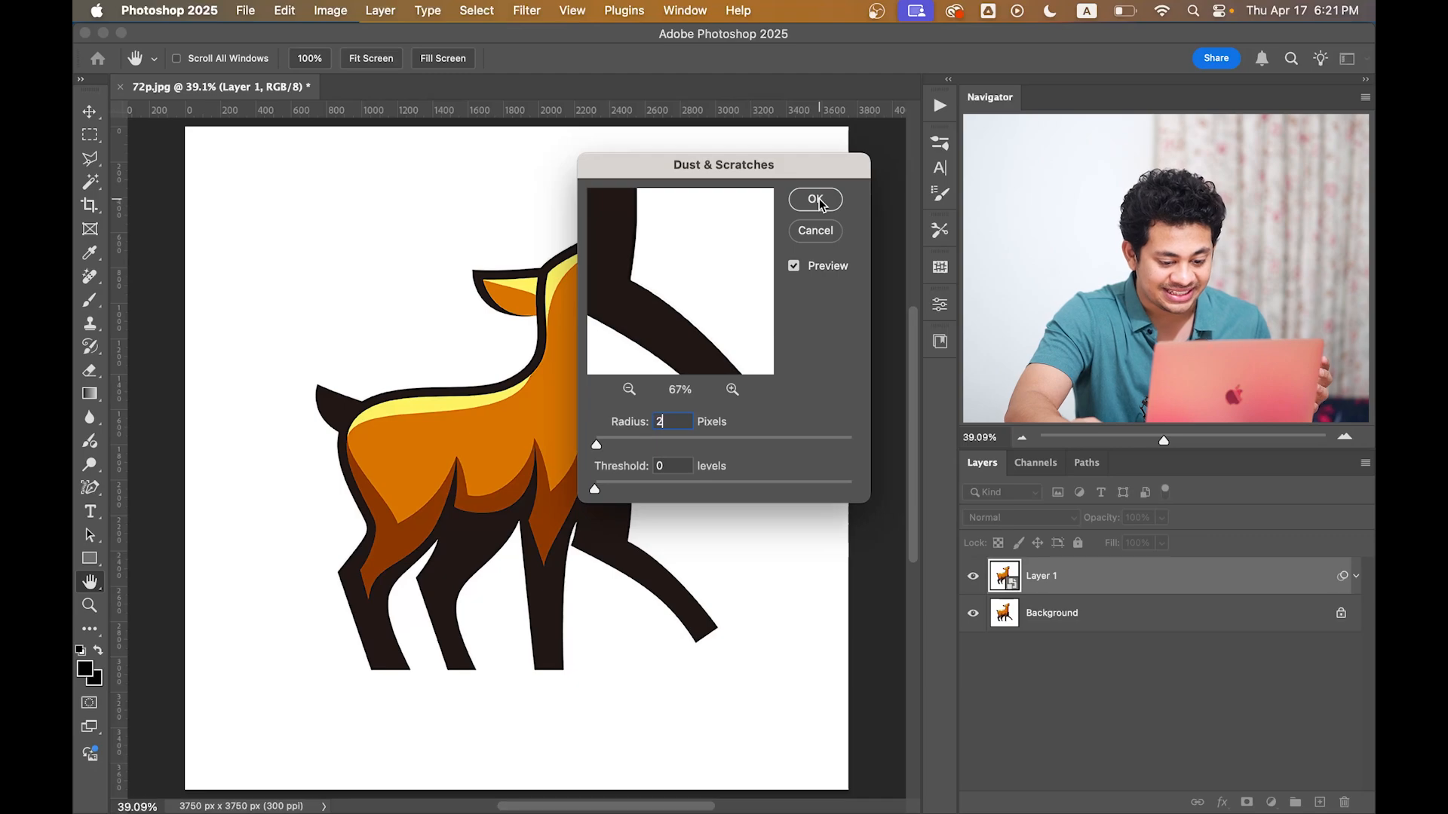
{"action": "left_click", "coordinate": [816, 199]}
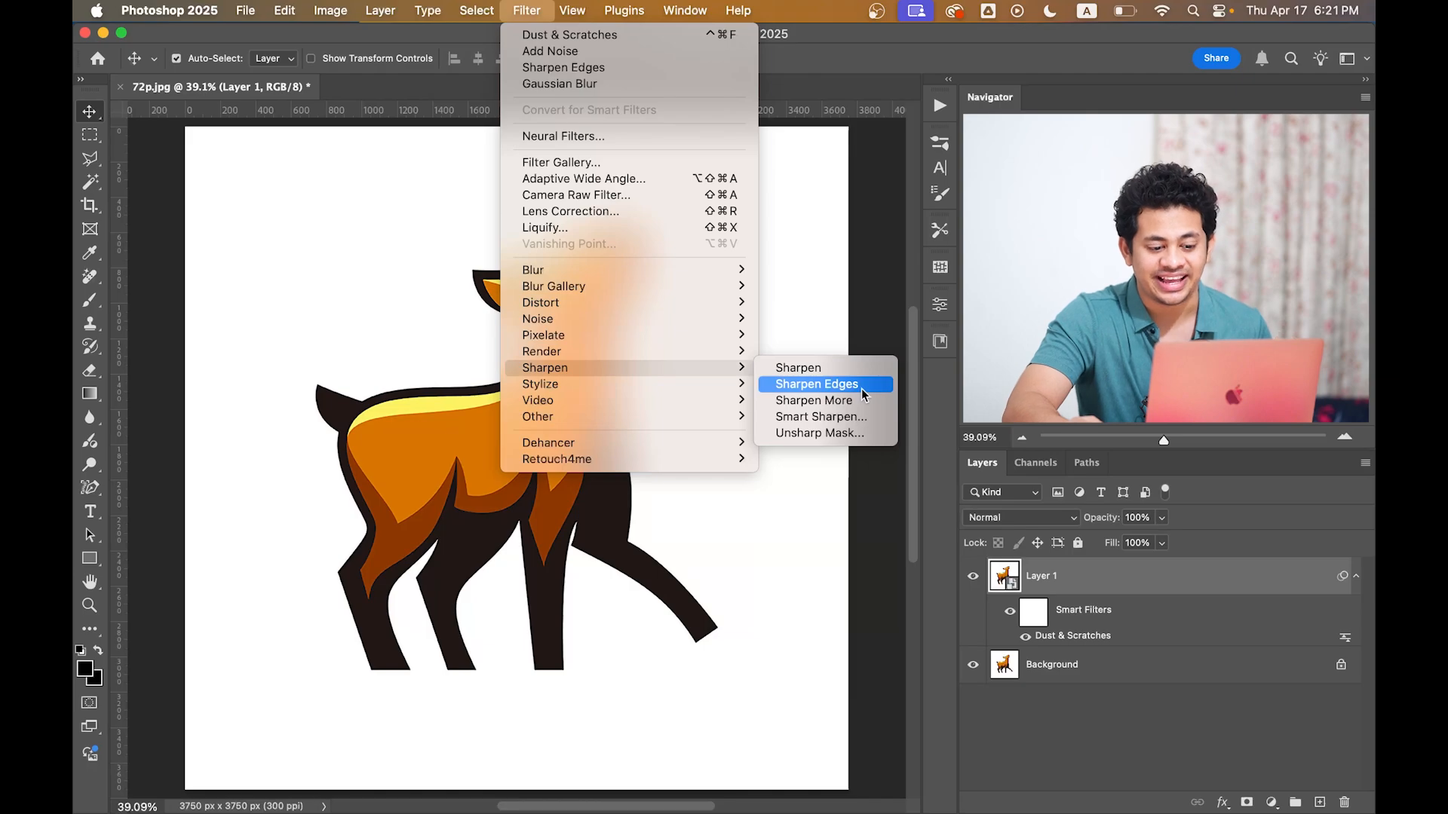
Step: Apply Sharpen Edges as a second smart filter above Dust & Scratches on Layer 1
{"action": "left_click", "coordinate": [816, 385]}
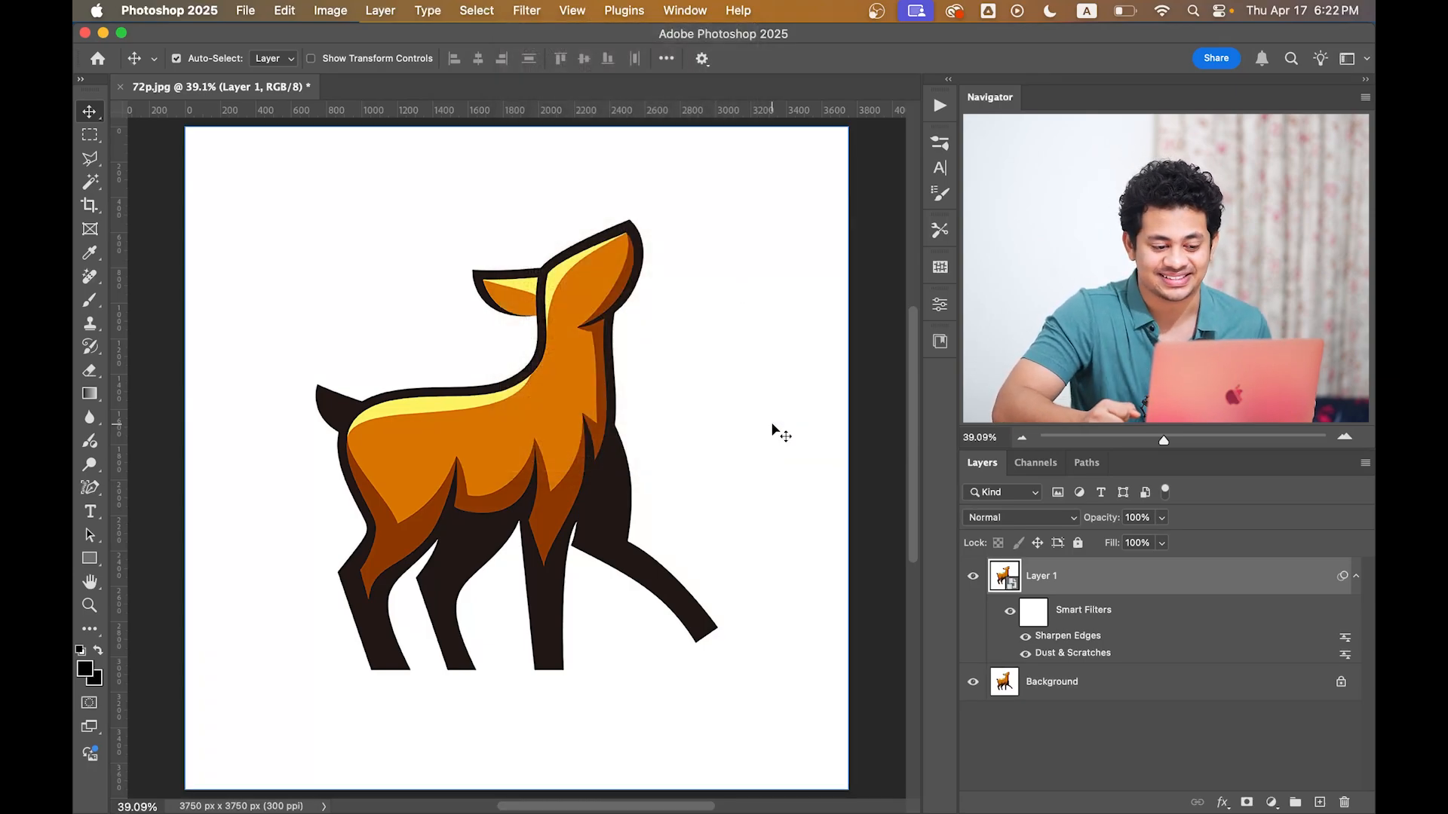
{"action": "mouse_move", "coordinate": [701, 426]}
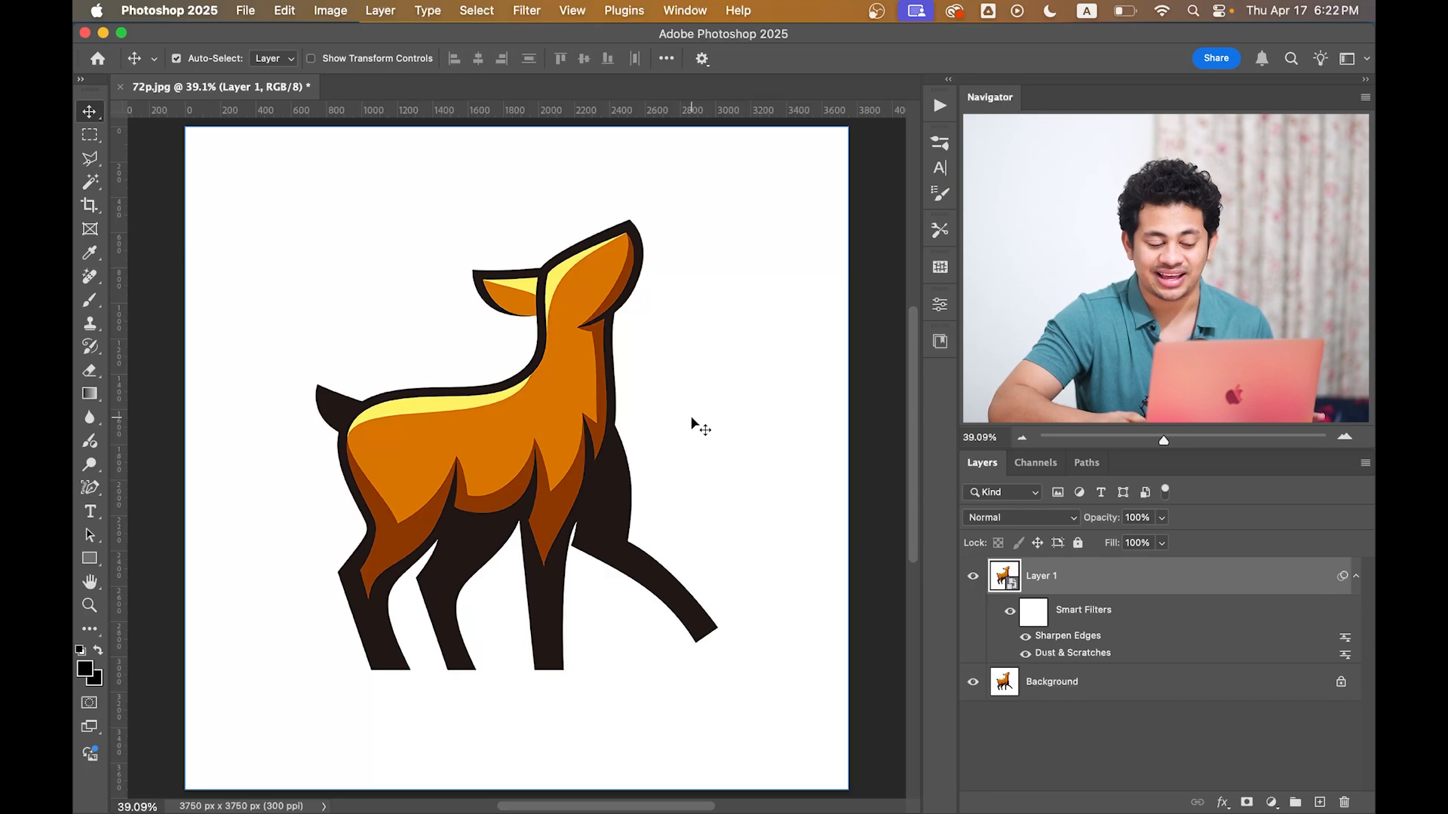
{"action": "mouse_move", "coordinate": [1270, 789]}
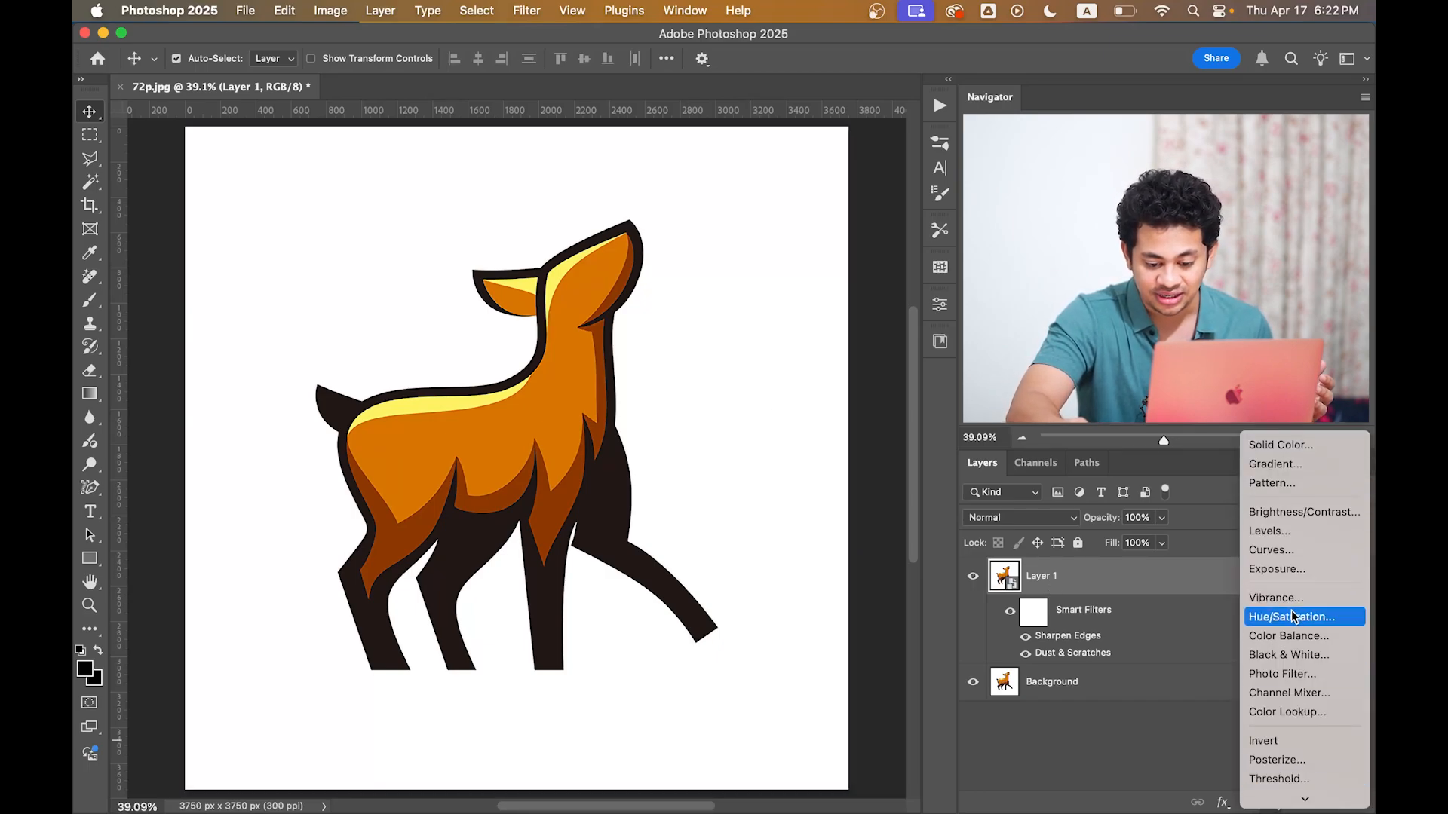
Step: Add a Vibrance layer at +41 and a Levels layer with inputs near 14 and 236
{"action": "left_click", "coordinate": [1276, 597]}
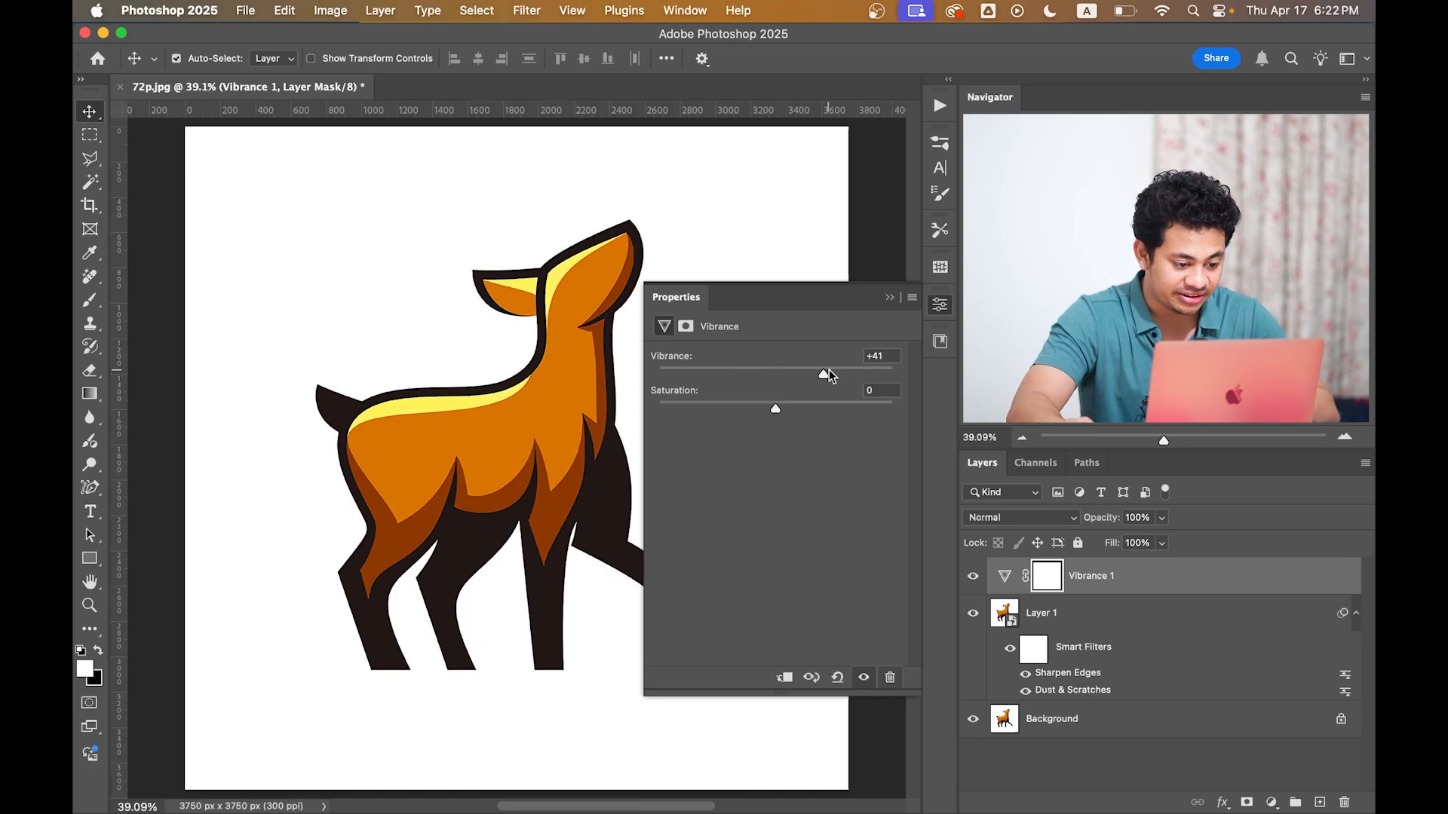
{"action": "left_click", "coordinate": [1041, 612]}
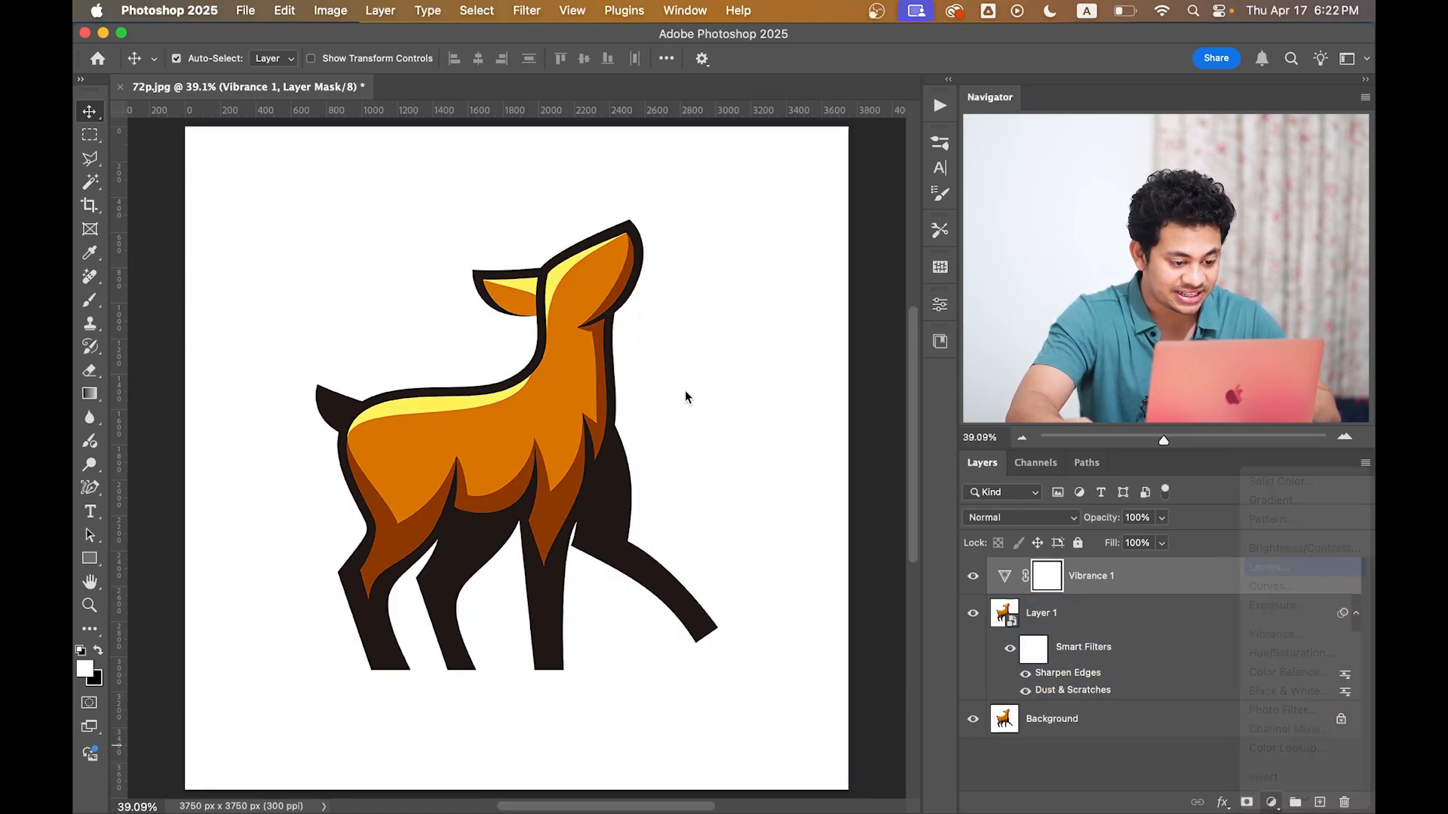
{"action": "left_click", "coordinate": [1265, 566]}
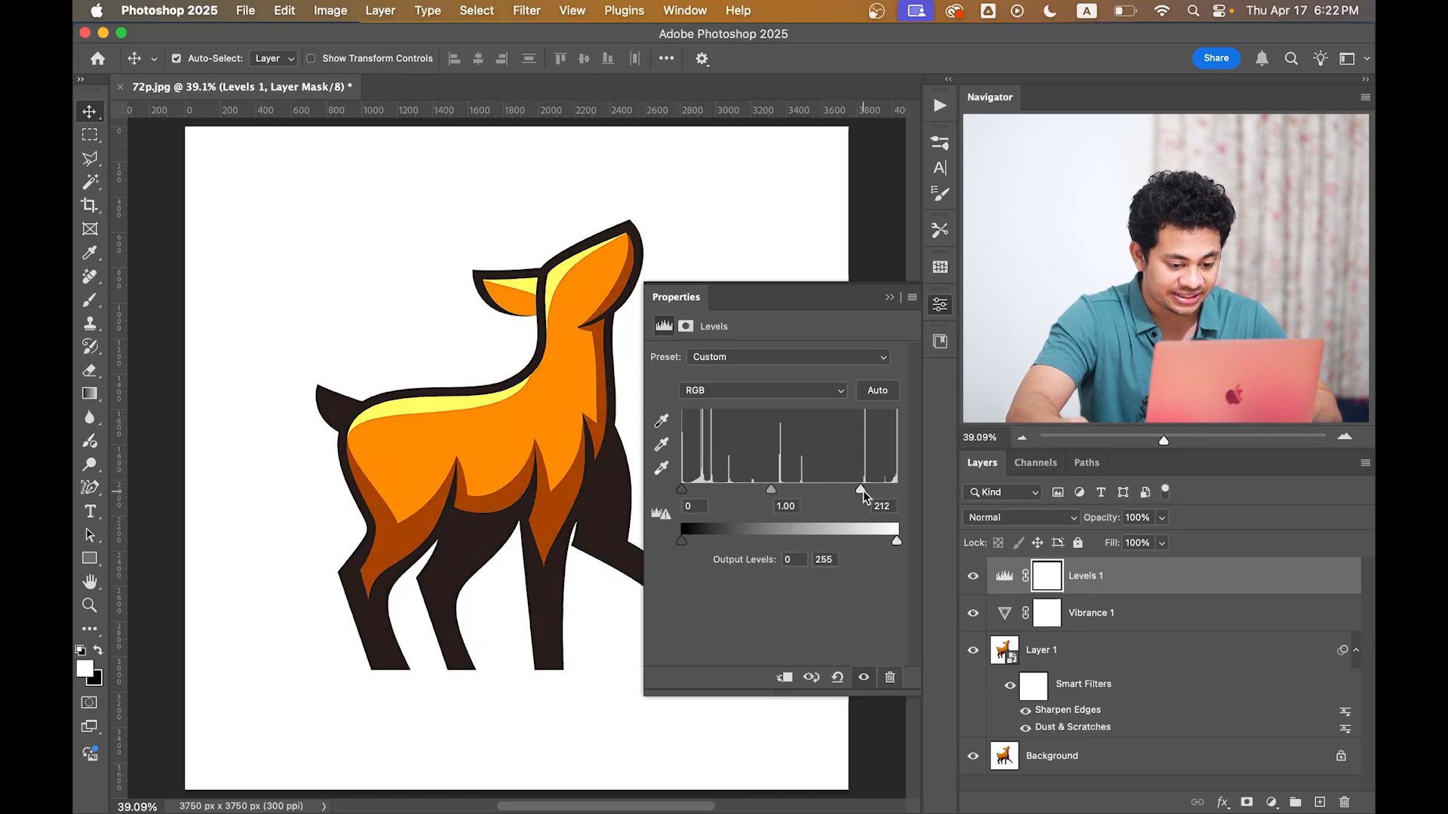
{"action": "left_click_drag", "start_coordinate": [681, 488], "coordinate": [689, 489]}
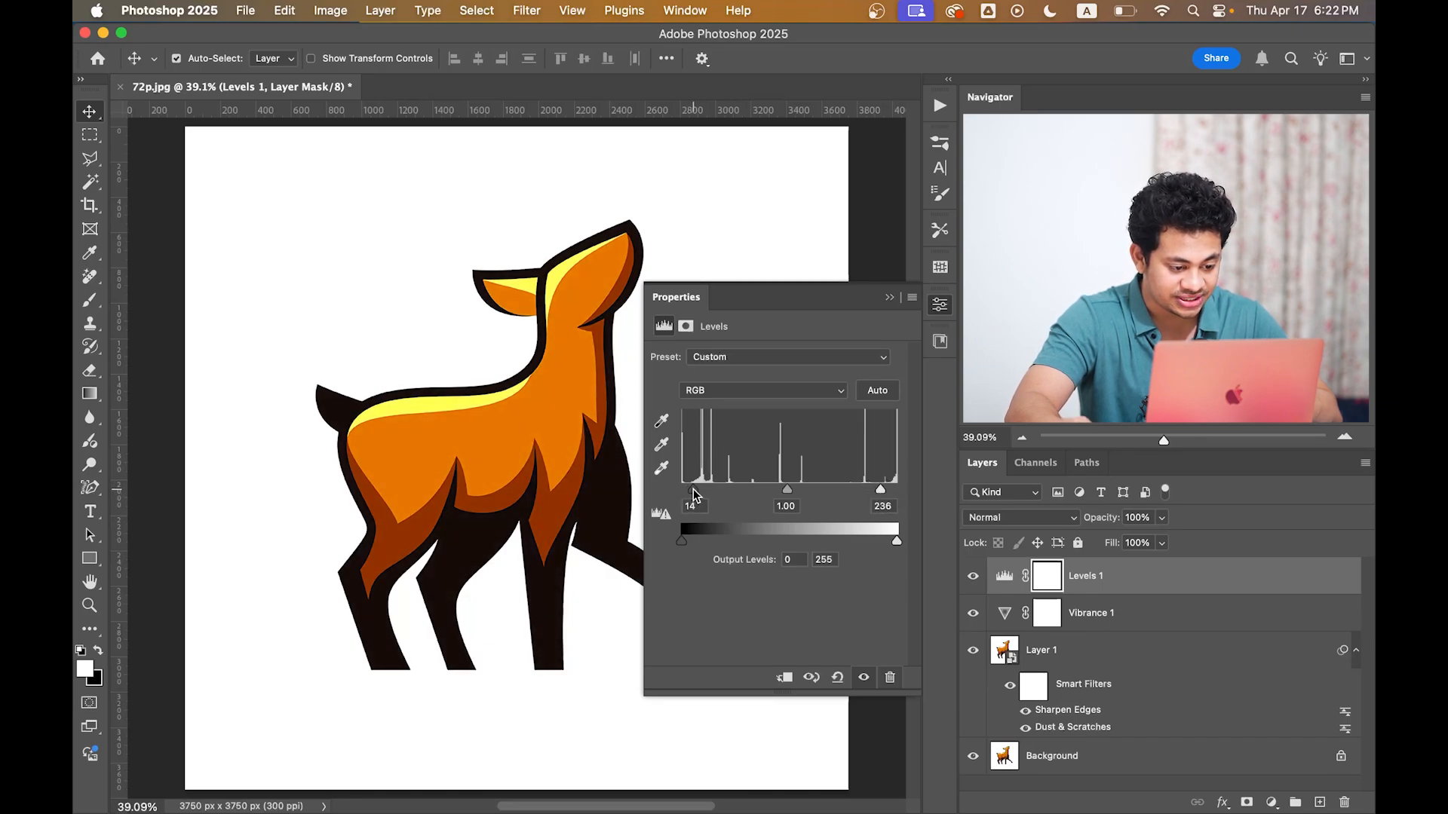